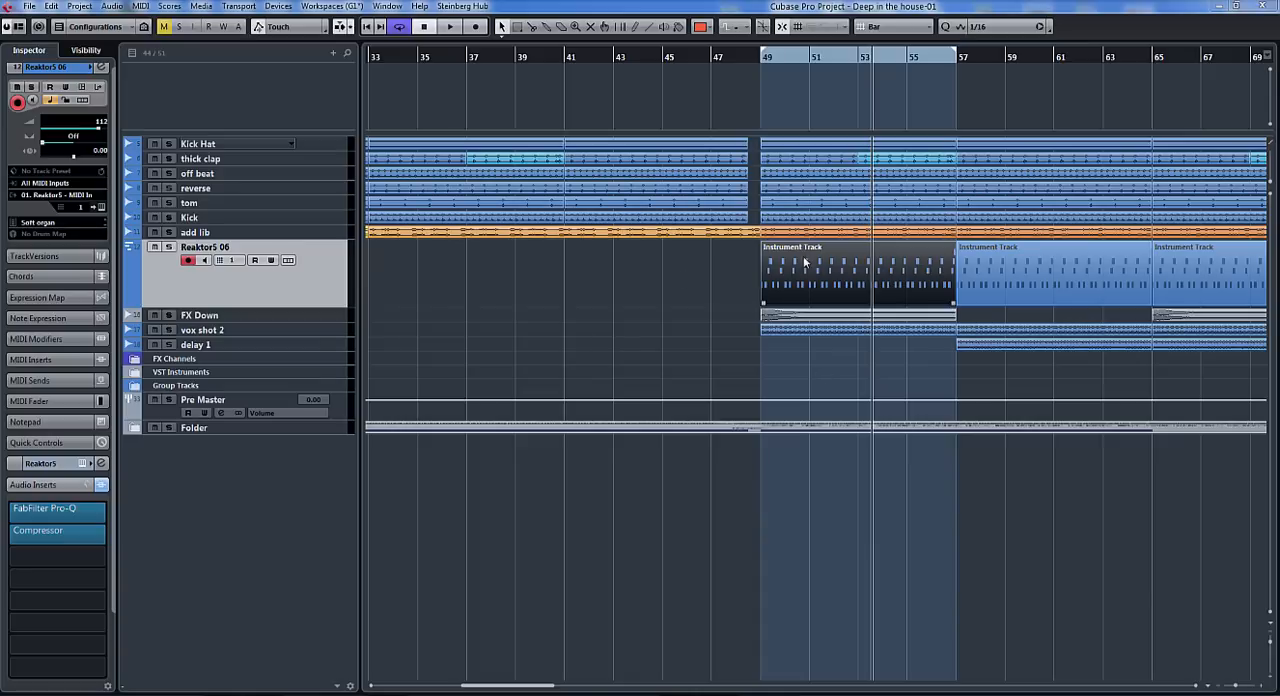
{"action": "mouse_move", "coordinate": [912, 258]}
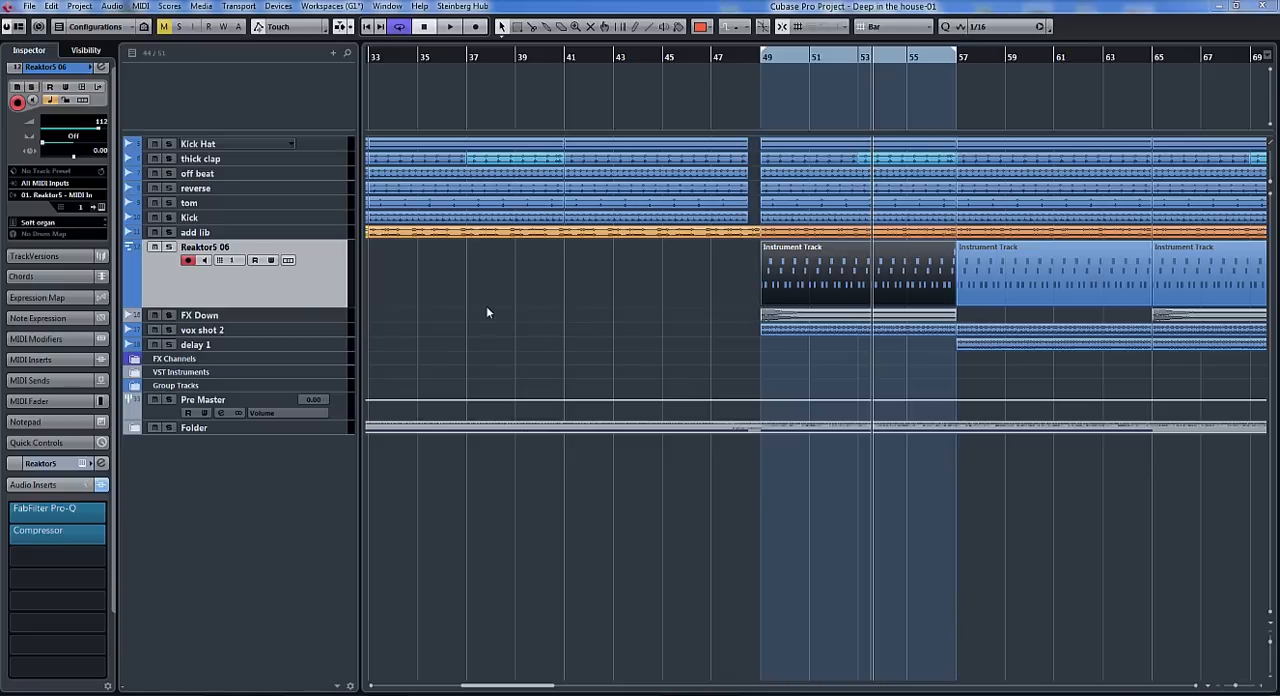
{"action": "mouse_move", "coordinate": [564, 312]}
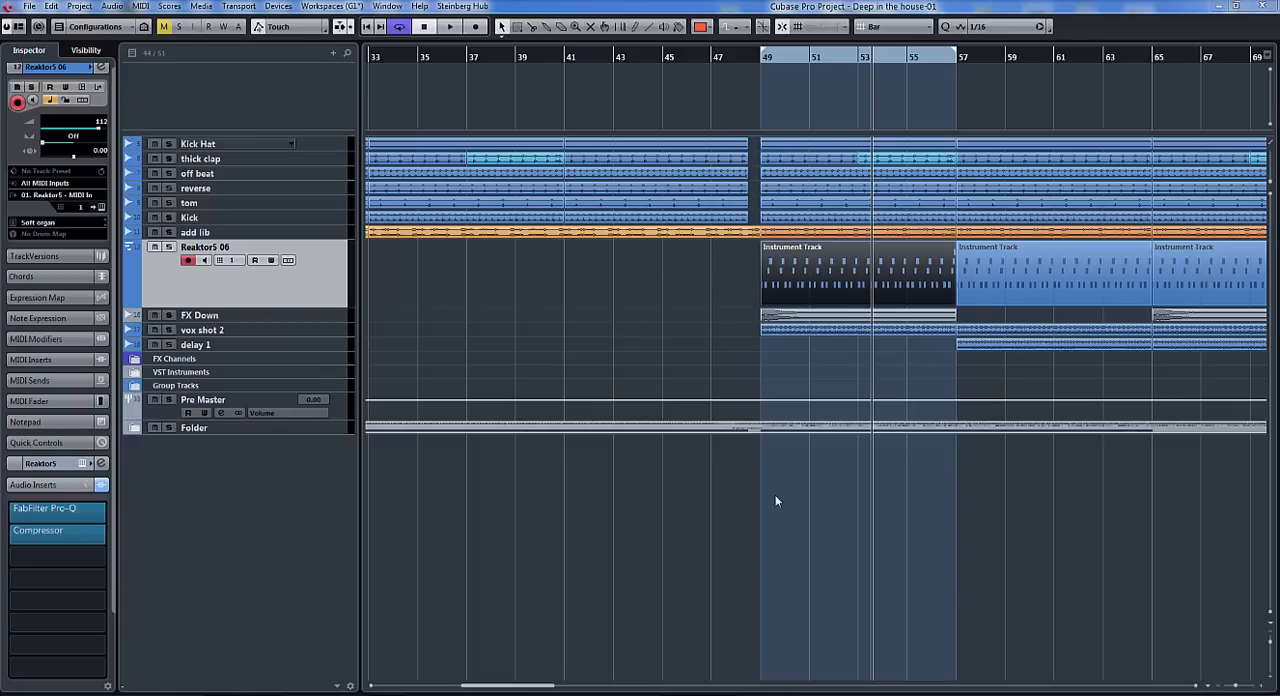
Start playback from bar 49 with the Reaktor bass events at bars 49–57 selected.
{"action": "left_click", "coordinate": [448, 28]}
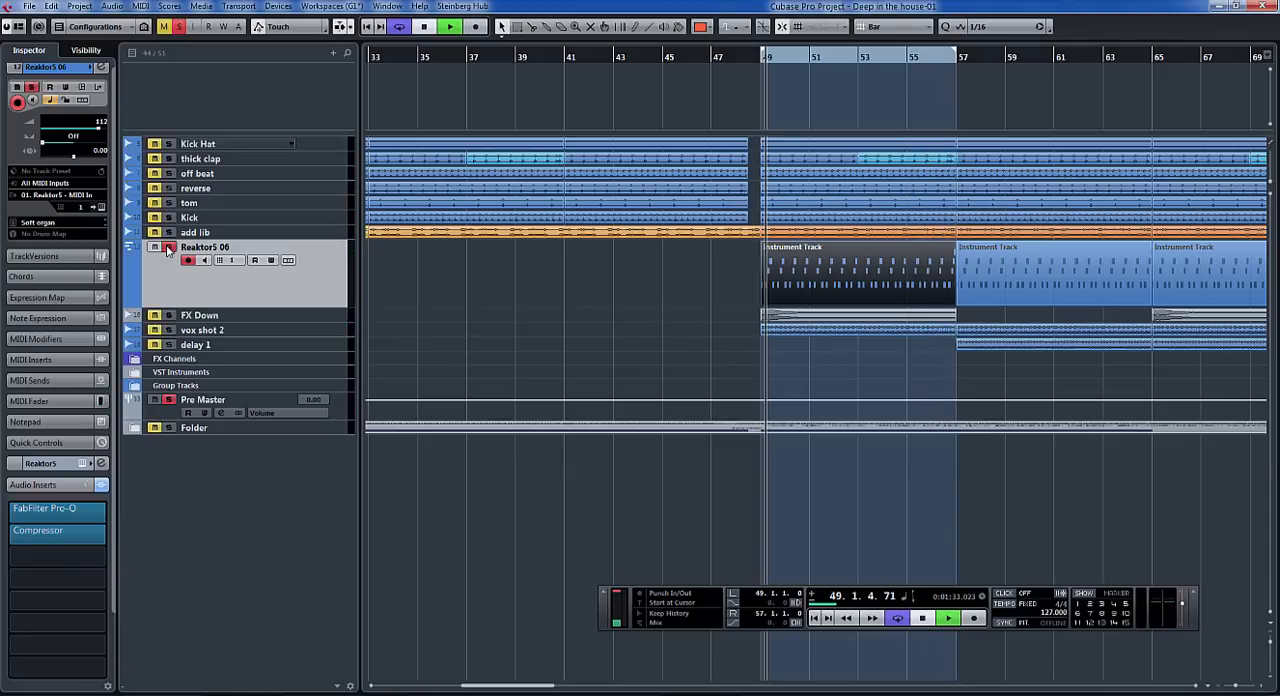
Stop playback and bring up the Render Selection dialog for the selected bass events.
{"action": "left_click", "coordinate": [948, 616]}
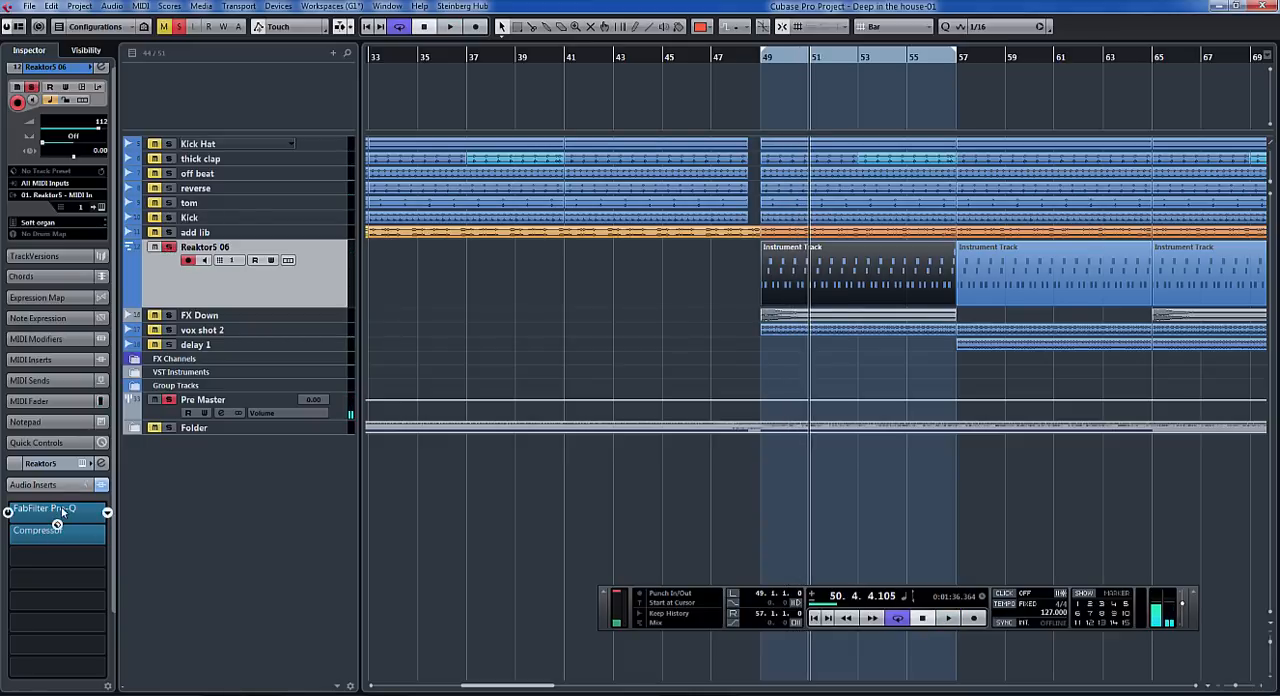
{"action": "mouse_move", "coordinate": [52, 518]}
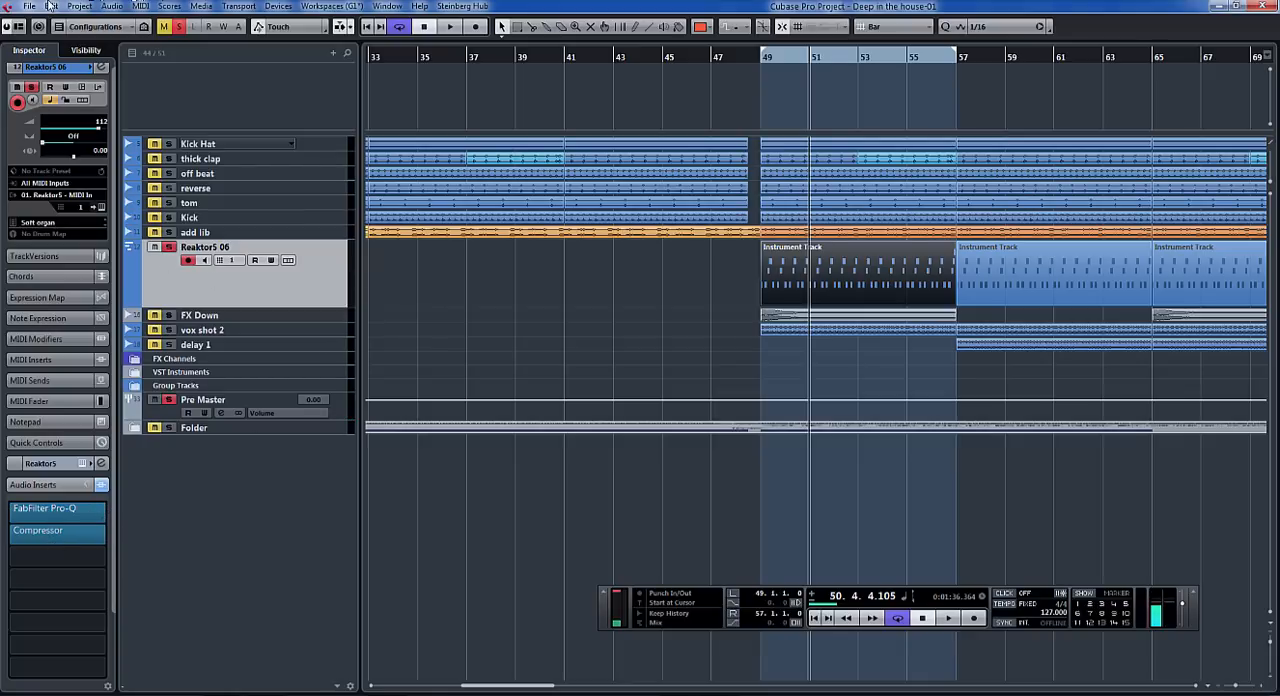
{"action": "left_click", "coordinate": [52, 6]}
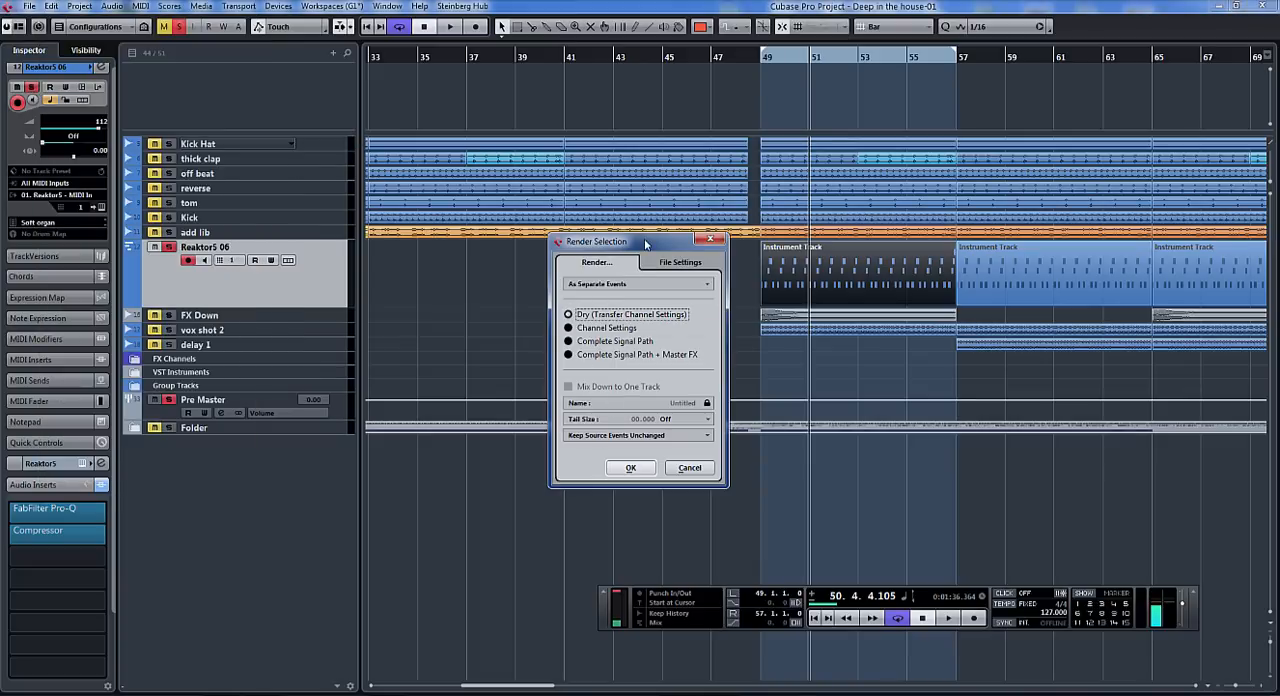
Render the events as Dry (Transfer Channel Settings) with tail Off to a new audio track.
{"action": "left_click_drag", "start_coordinate": [644, 240], "coordinate": [460, 220]}
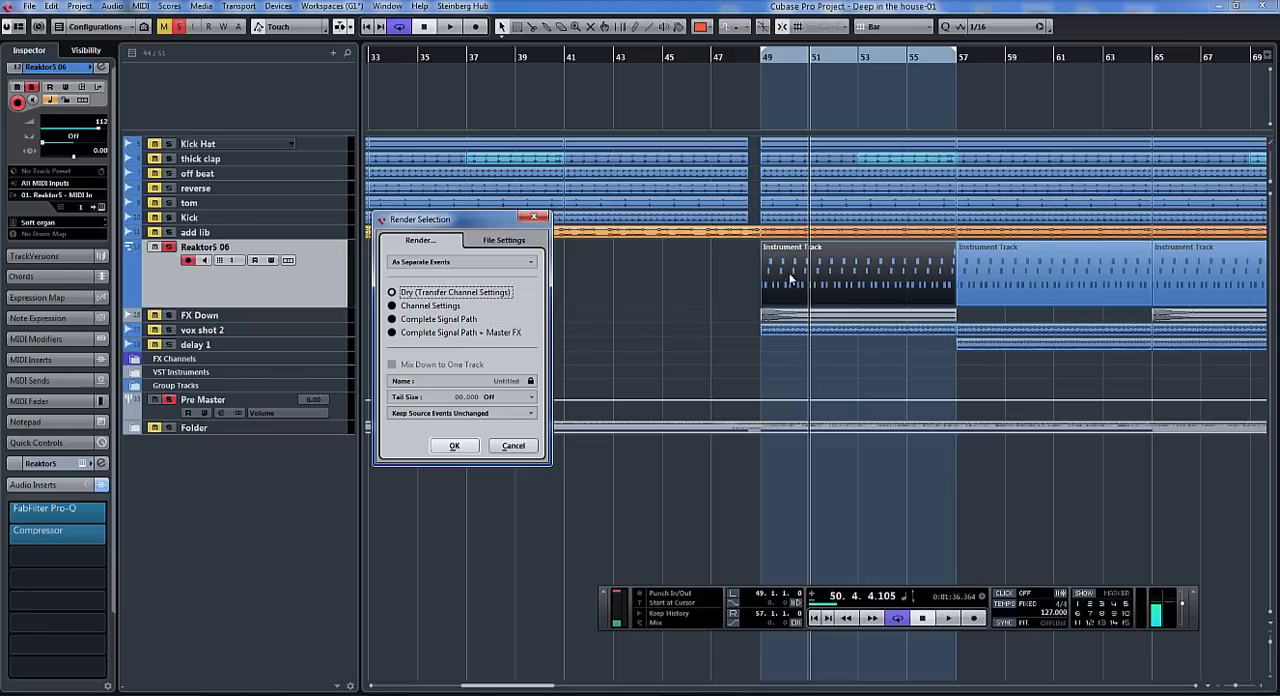
{"action": "mouse_move", "coordinate": [624, 312]}
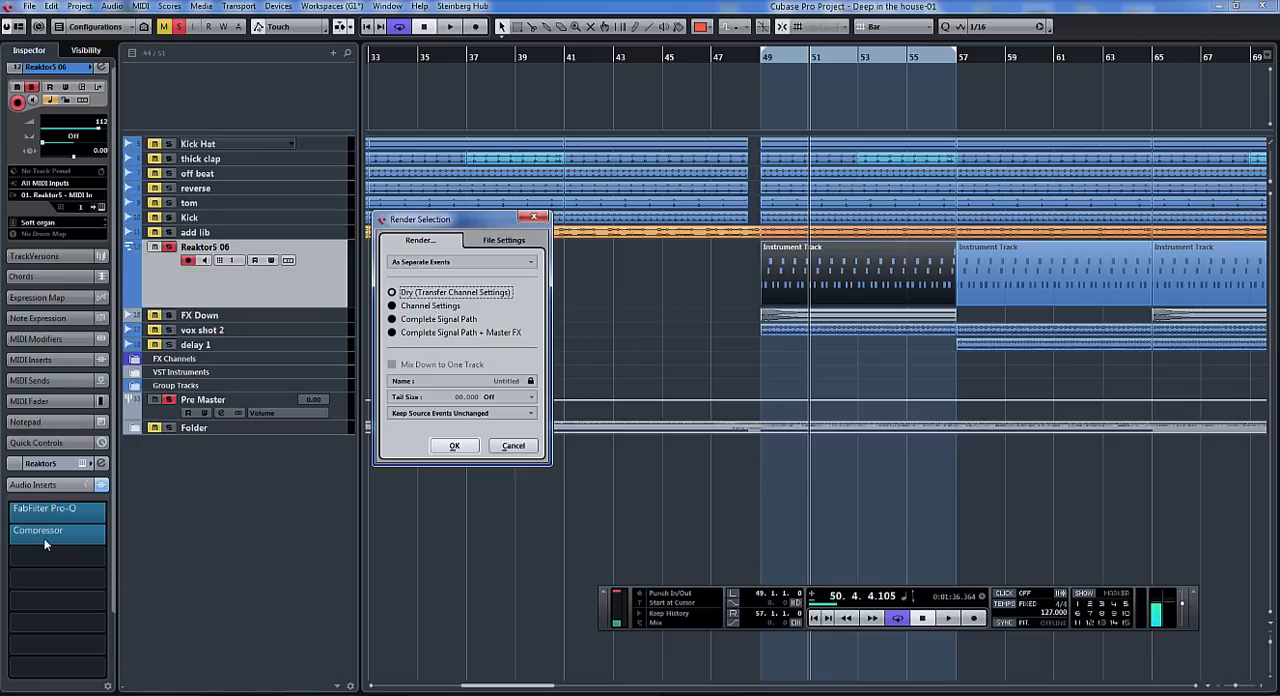
{"action": "mouse_move", "coordinate": [432, 486]}
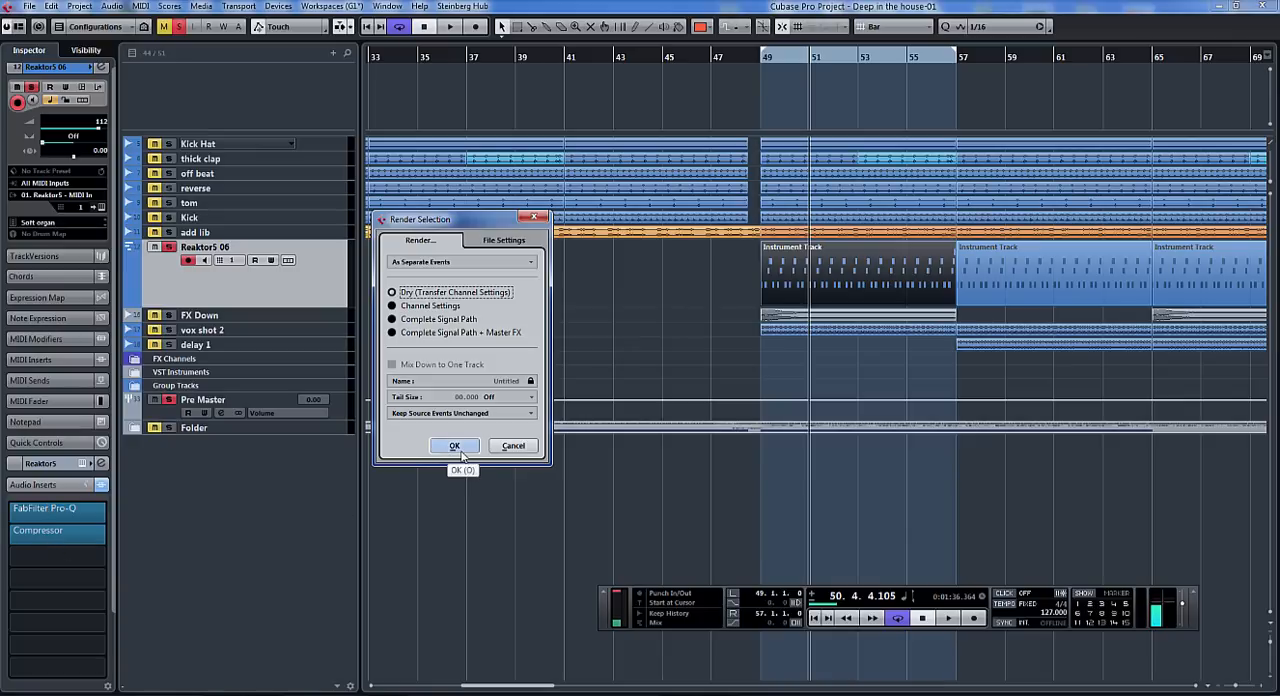
{"action": "left_click", "coordinate": [454, 444]}
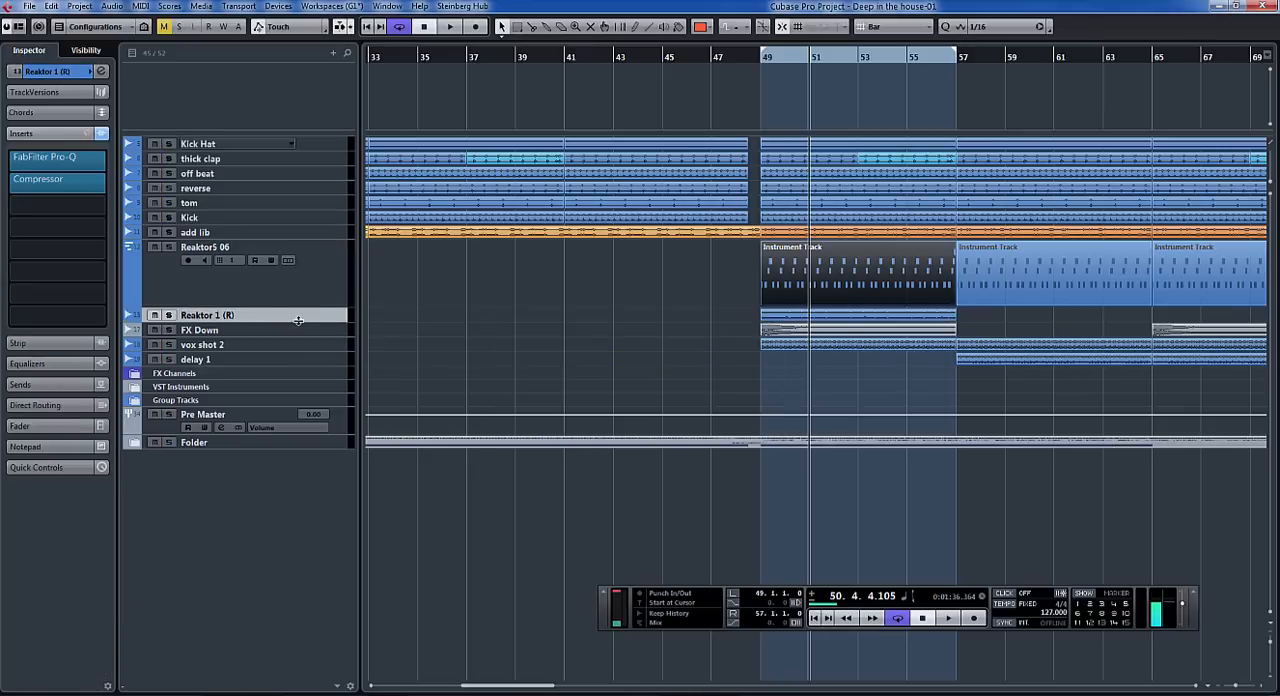
Enlarge the rendered audio track to show its waveform at bars 49–57 and its inserts.
{"action": "left_click", "coordinate": [168, 316]}
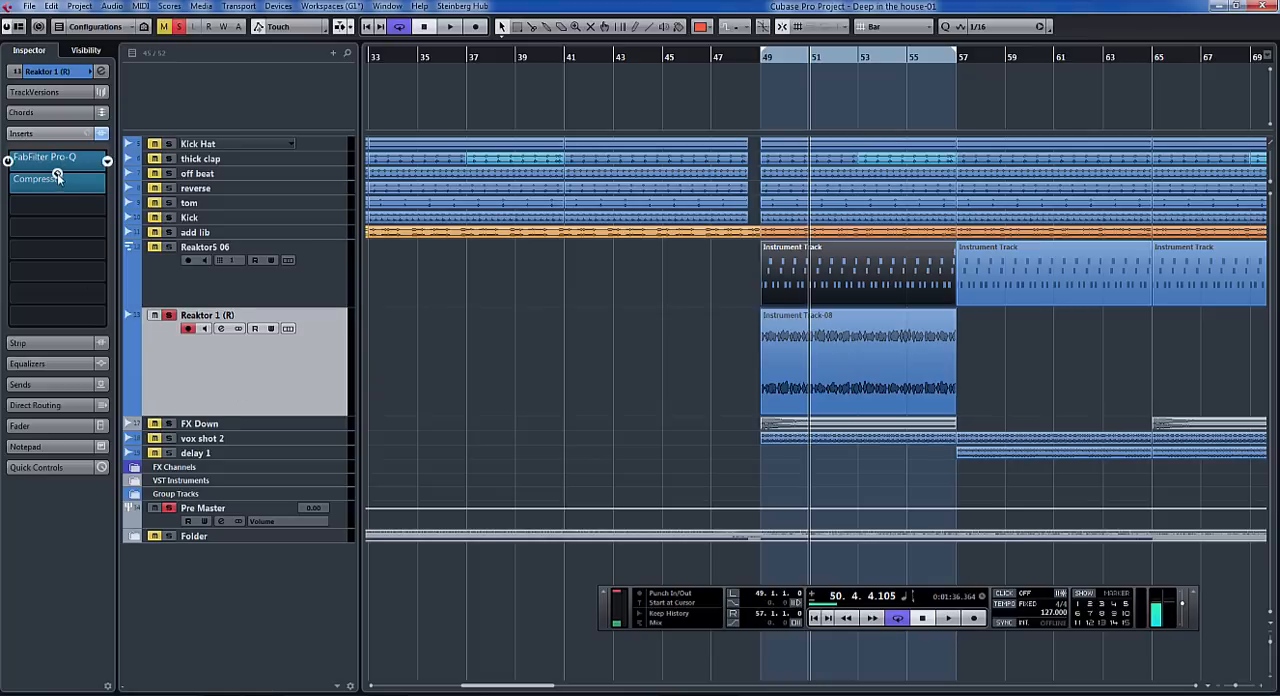
{"action": "mouse_move", "coordinate": [58, 180]}
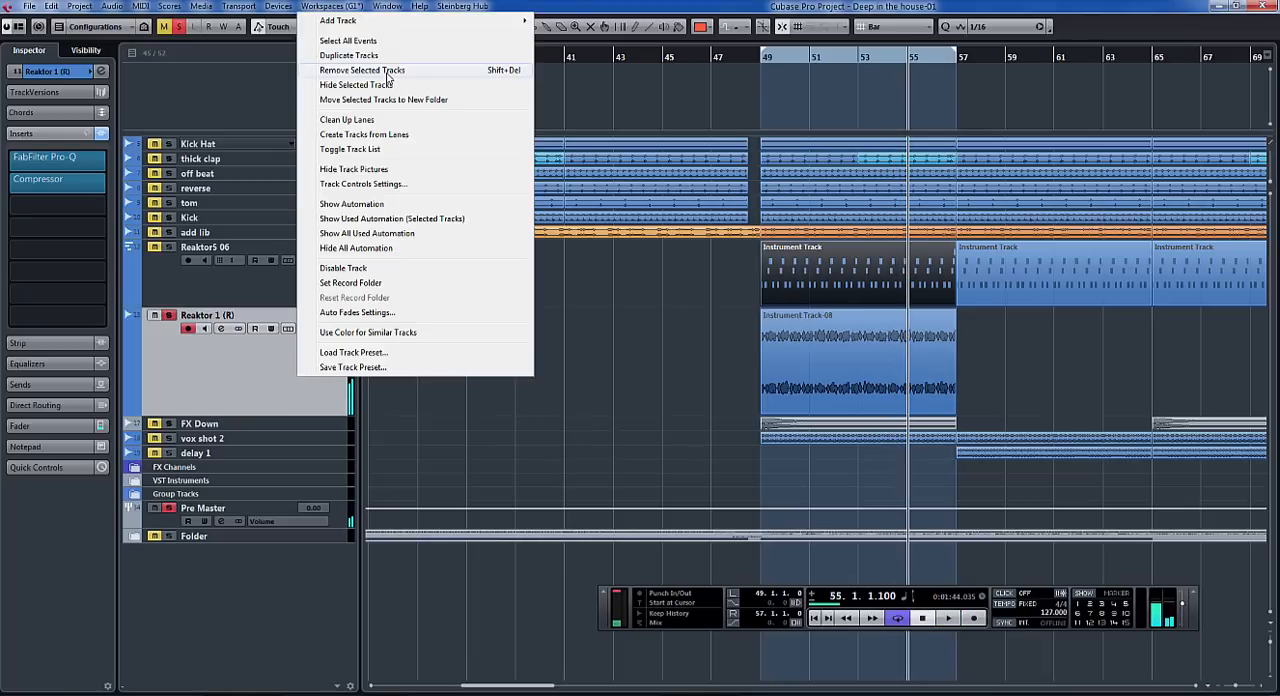
{"action": "mouse_move", "coordinate": [600, 364]}
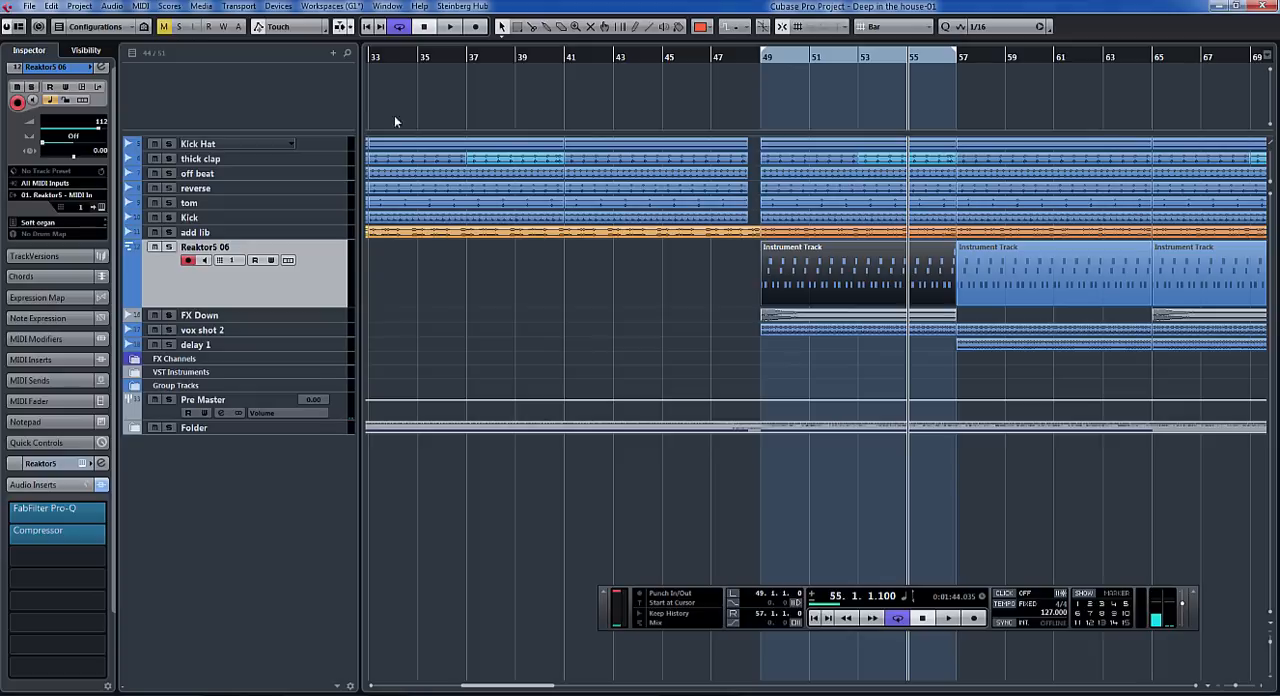
Remove the dry-rendered track and reopen the Render Selection dialog for the bass events.
{"action": "left_click", "coordinate": [448, 26]}
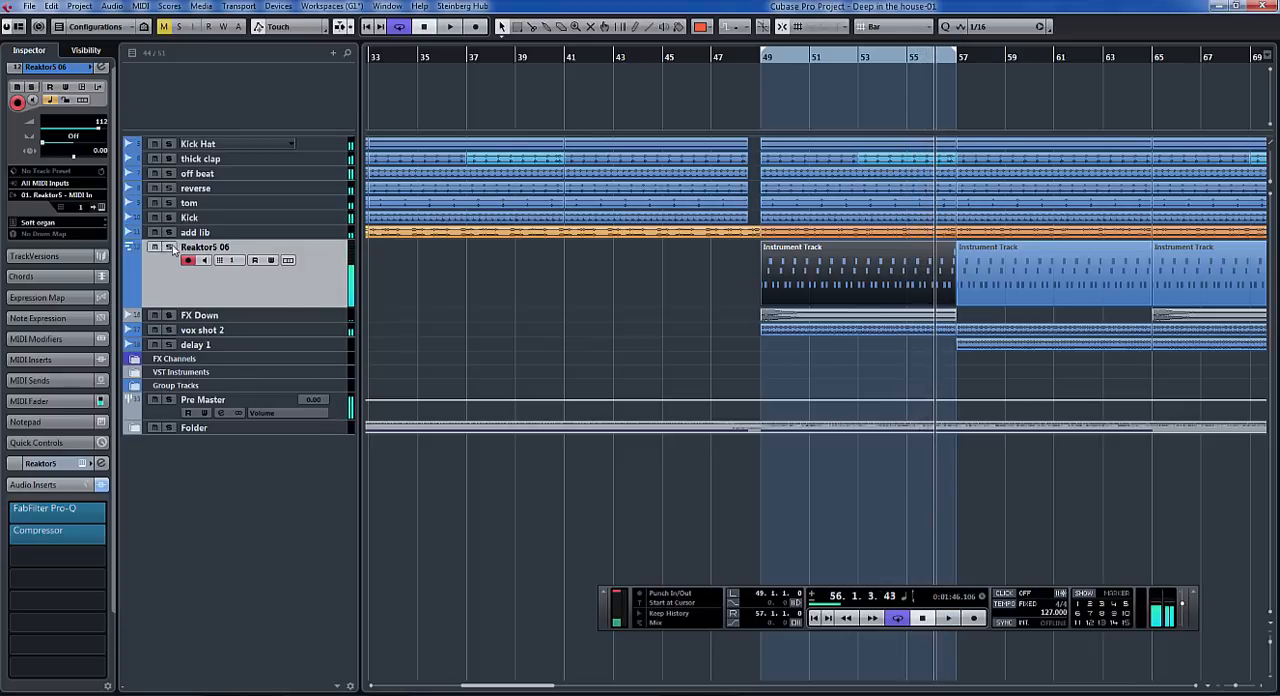
{"action": "left_click", "coordinate": [50, 6]}
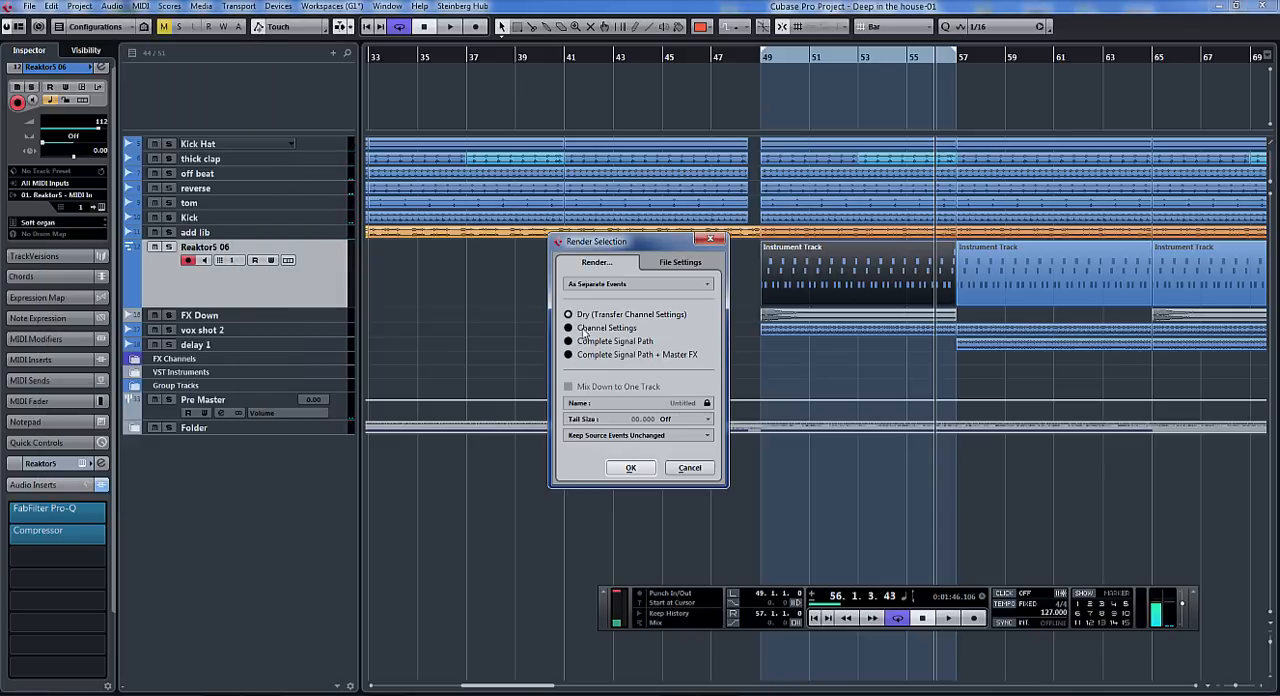
Render the bass events with the Channel Settings option to a new audio track without inserts.
{"action": "left_click", "coordinate": [568, 328]}
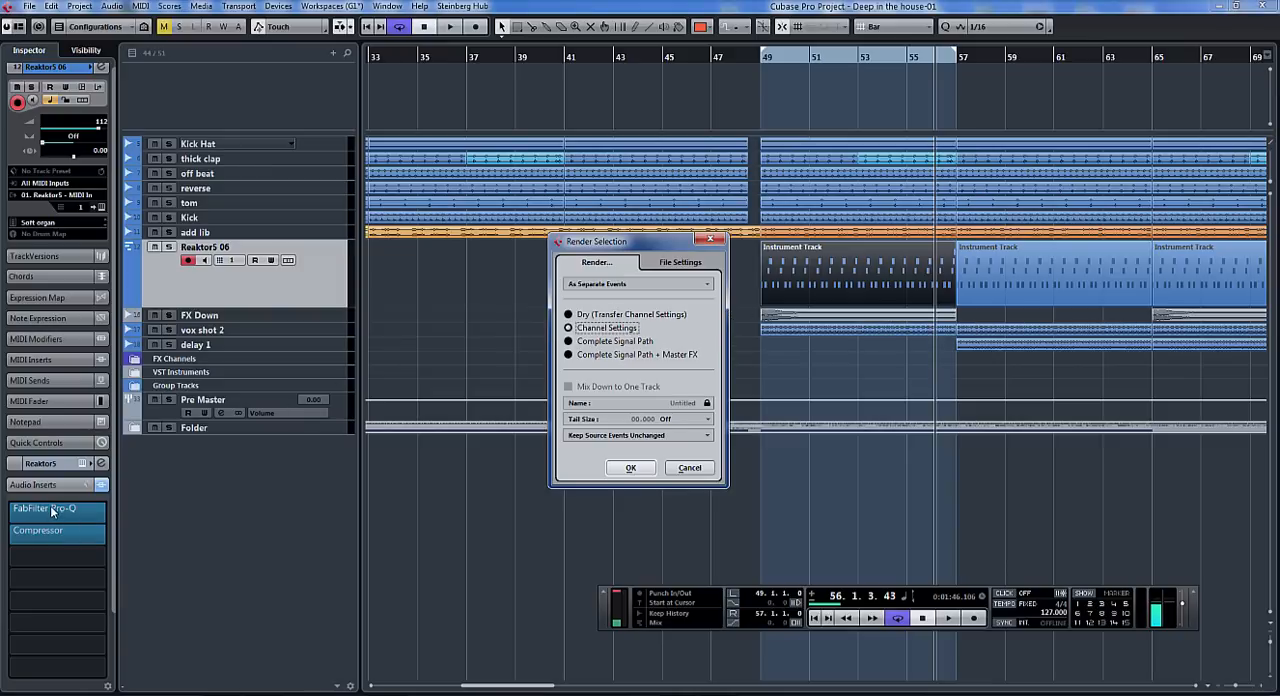
{"action": "mouse_move", "coordinate": [50, 540]}
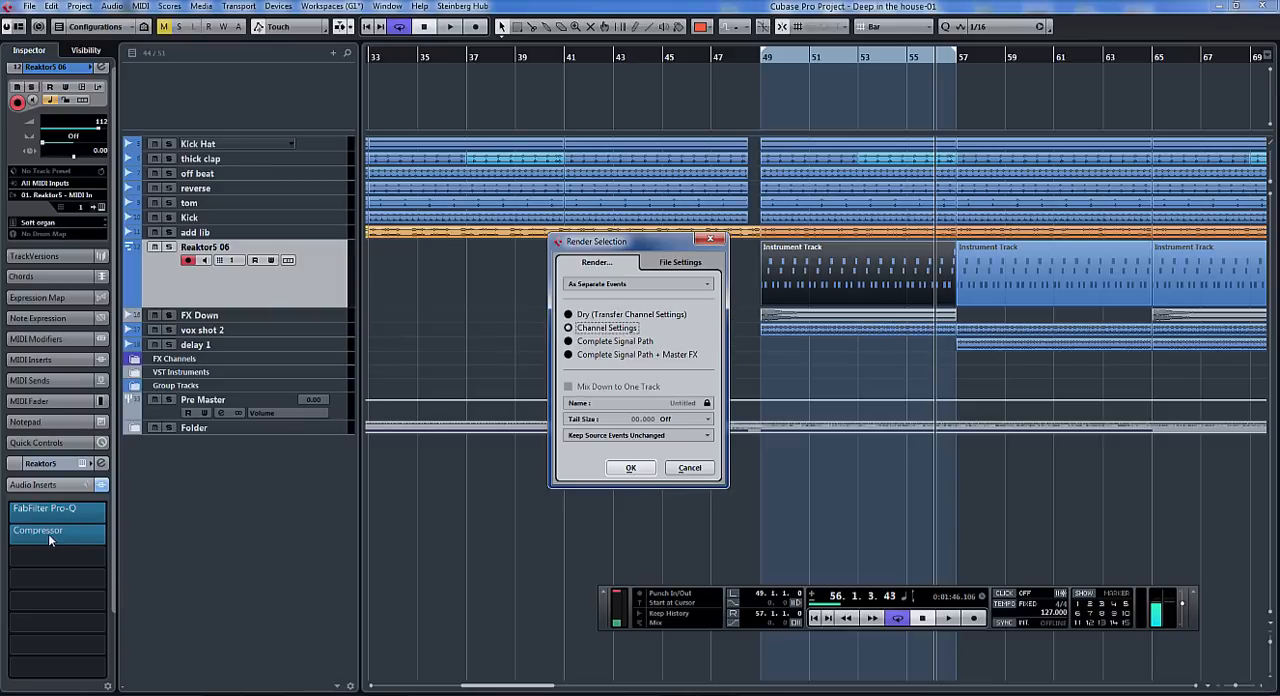
{"action": "mouse_move", "coordinate": [428, 516]}
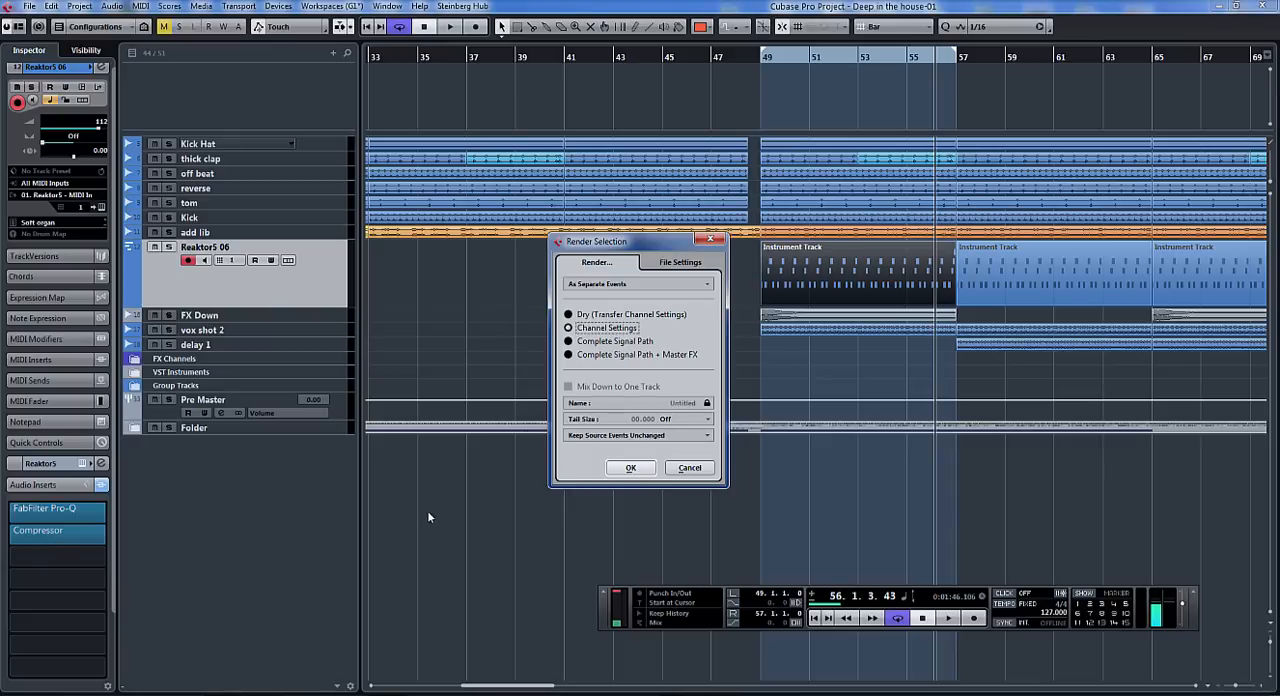
{"action": "left_click", "coordinate": [630, 468]}
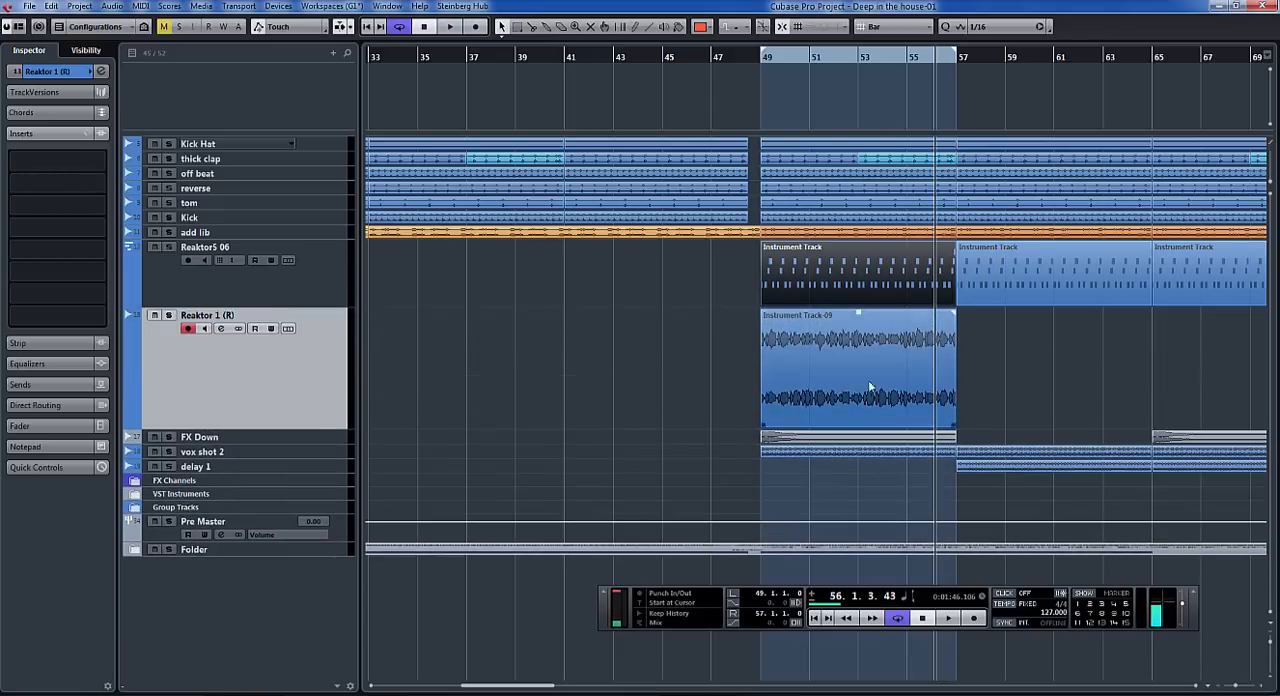
Play back the channel-settings render track and return the transport to bar 49.
{"action": "left_click", "coordinate": [168, 316]}
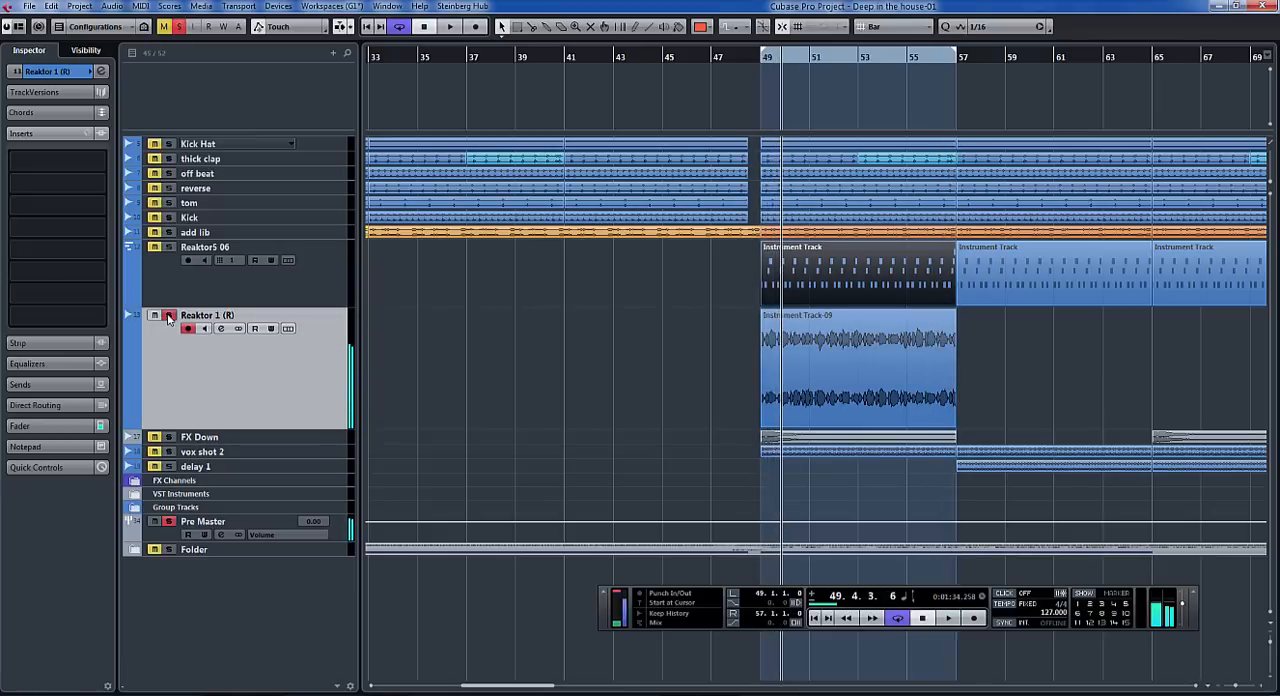
{"action": "left_click", "coordinate": [168, 316]}
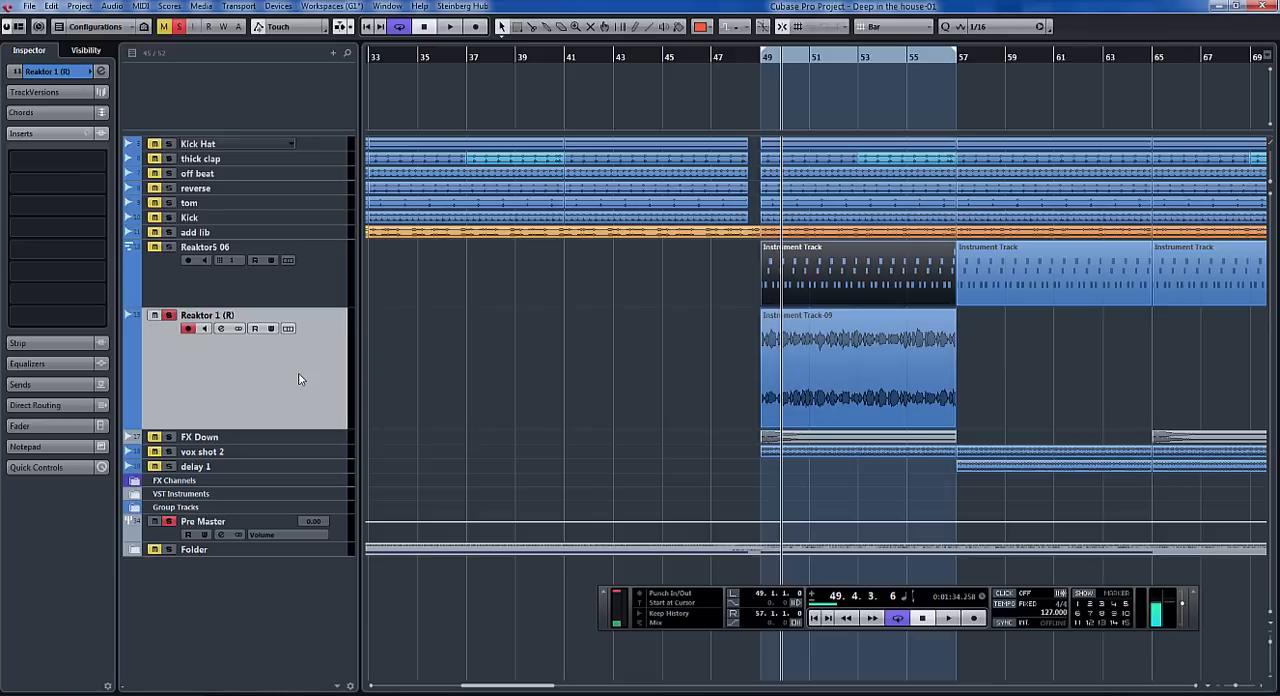
{"action": "mouse_move", "coordinate": [438, 398]}
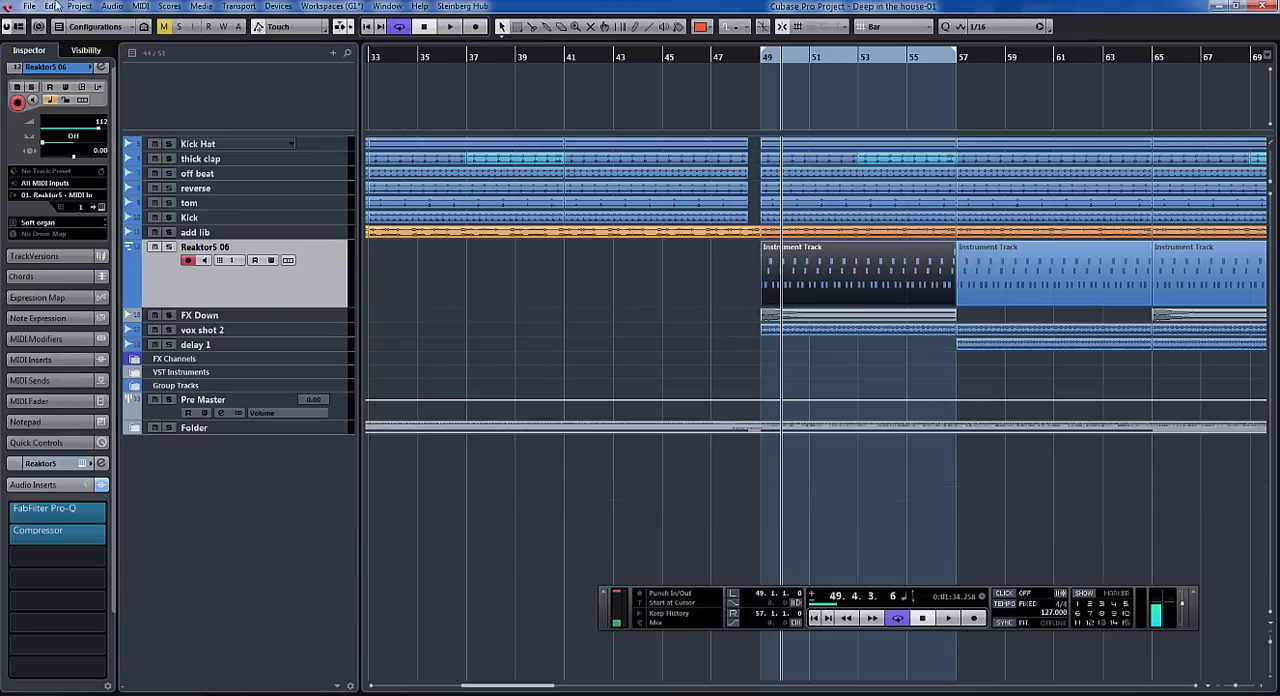
Reopen Render Selection and choose Complete Signal Path for the render.
{"action": "left_click", "coordinate": [50, 6]}
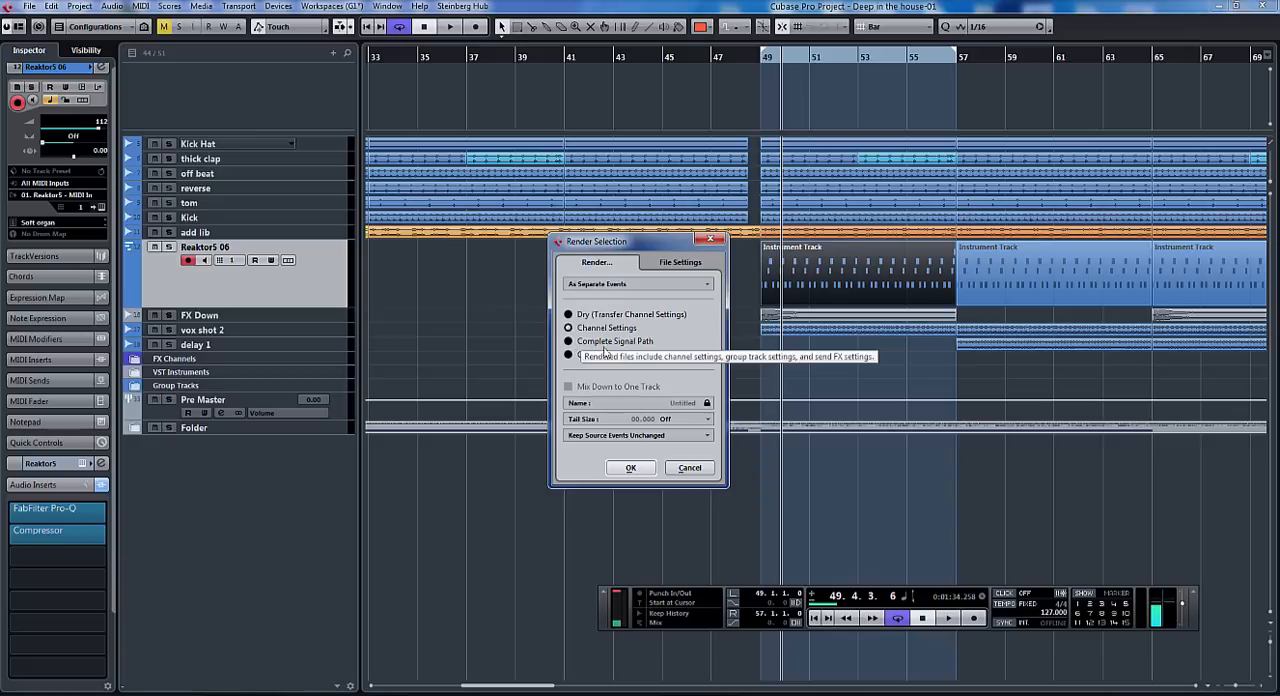
{"action": "left_click", "coordinate": [568, 340]}
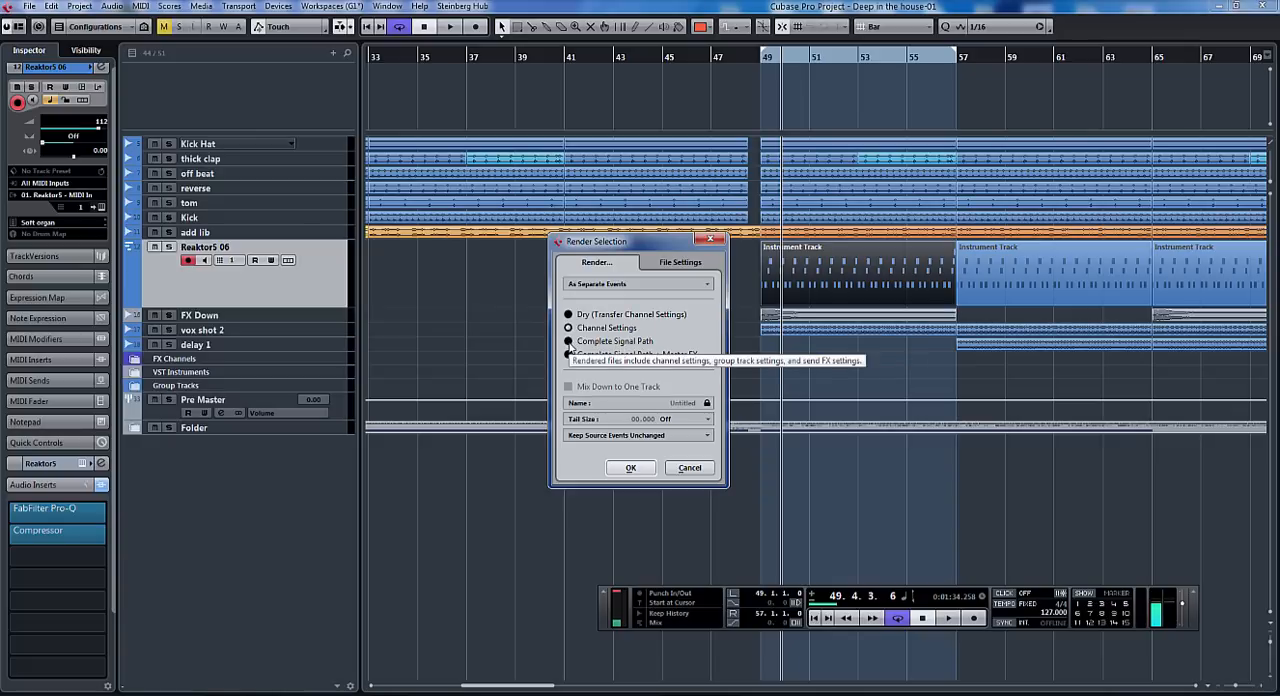
{"action": "left_click", "coordinate": [568, 340]}
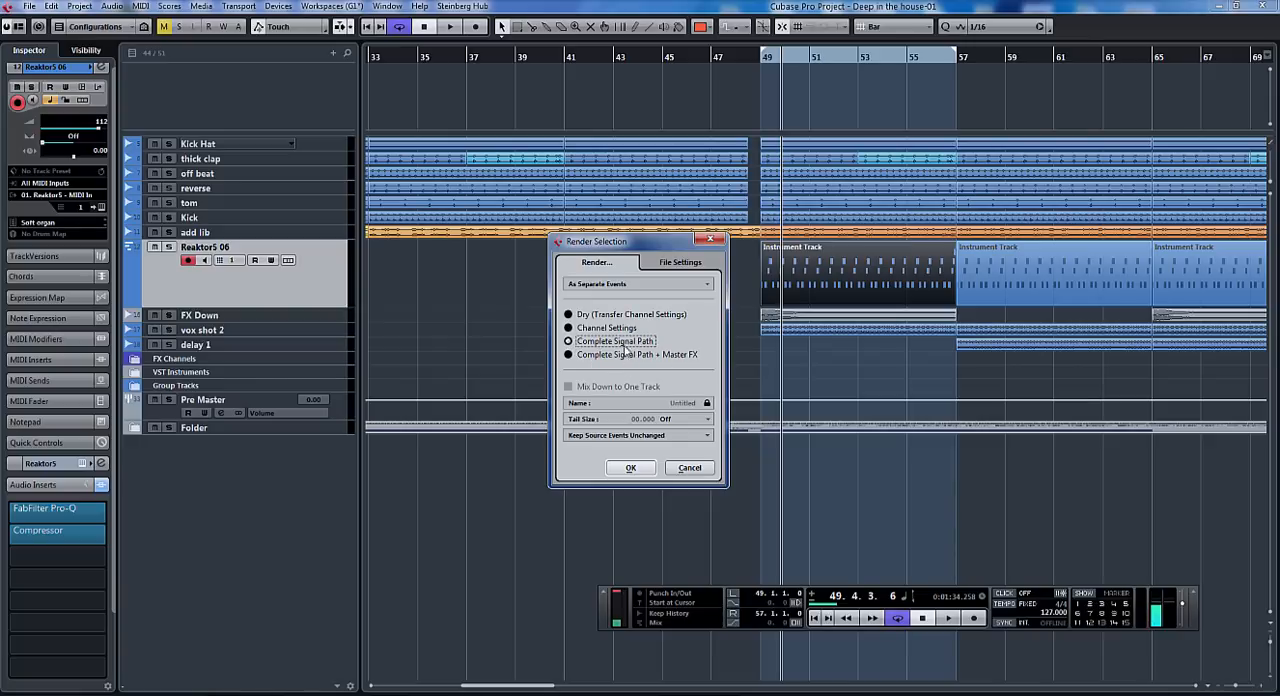
{"action": "mouse_move", "coordinate": [696, 360]}
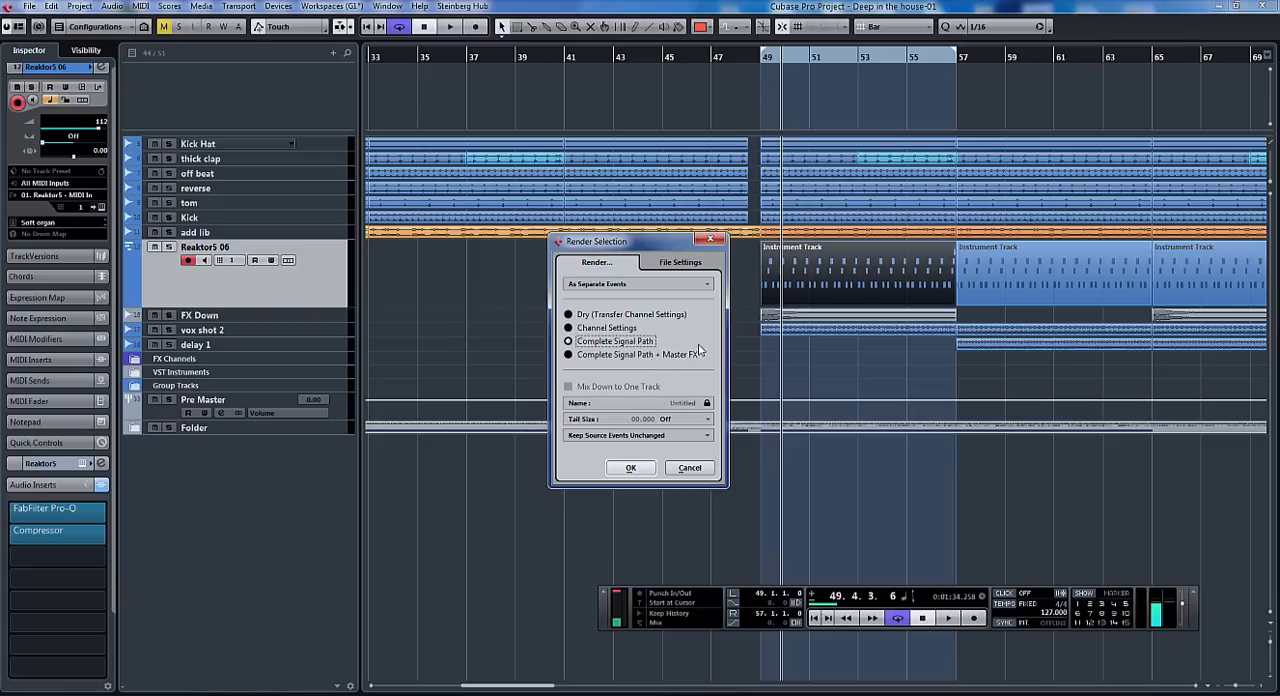
{"action": "mouse_move", "coordinate": [676, 348]}
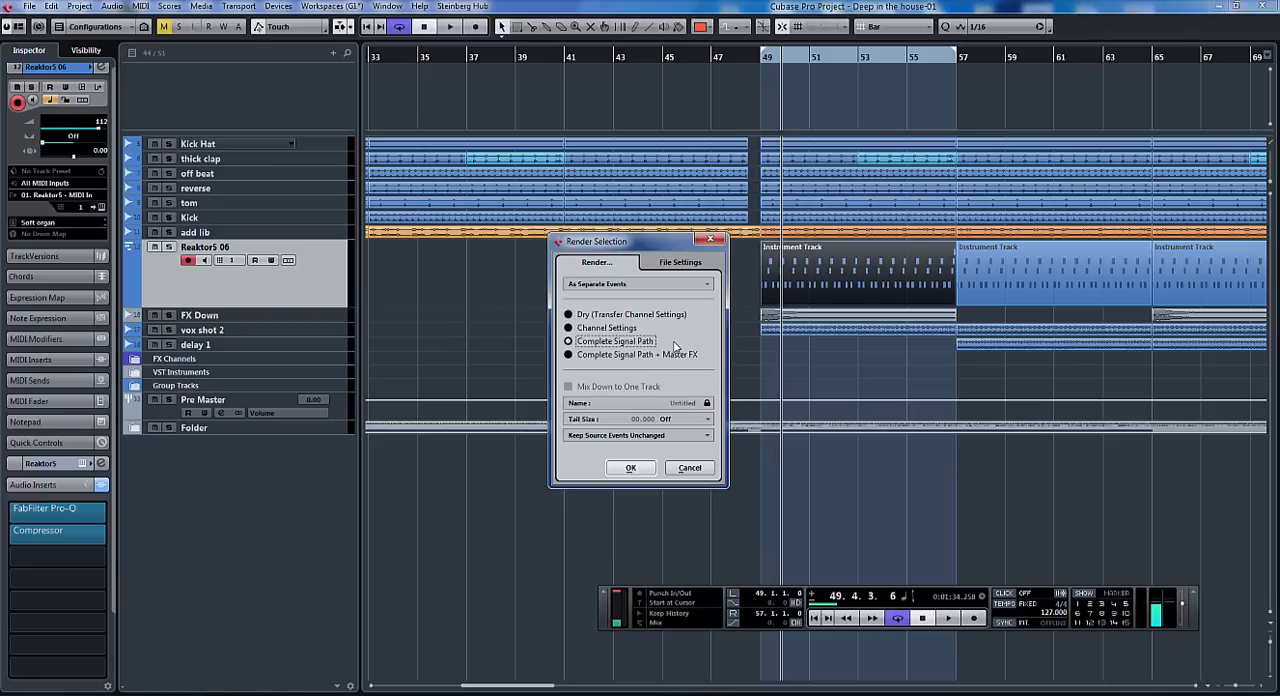
{"action": "mouse_move", "coordinate": [654, 370]}
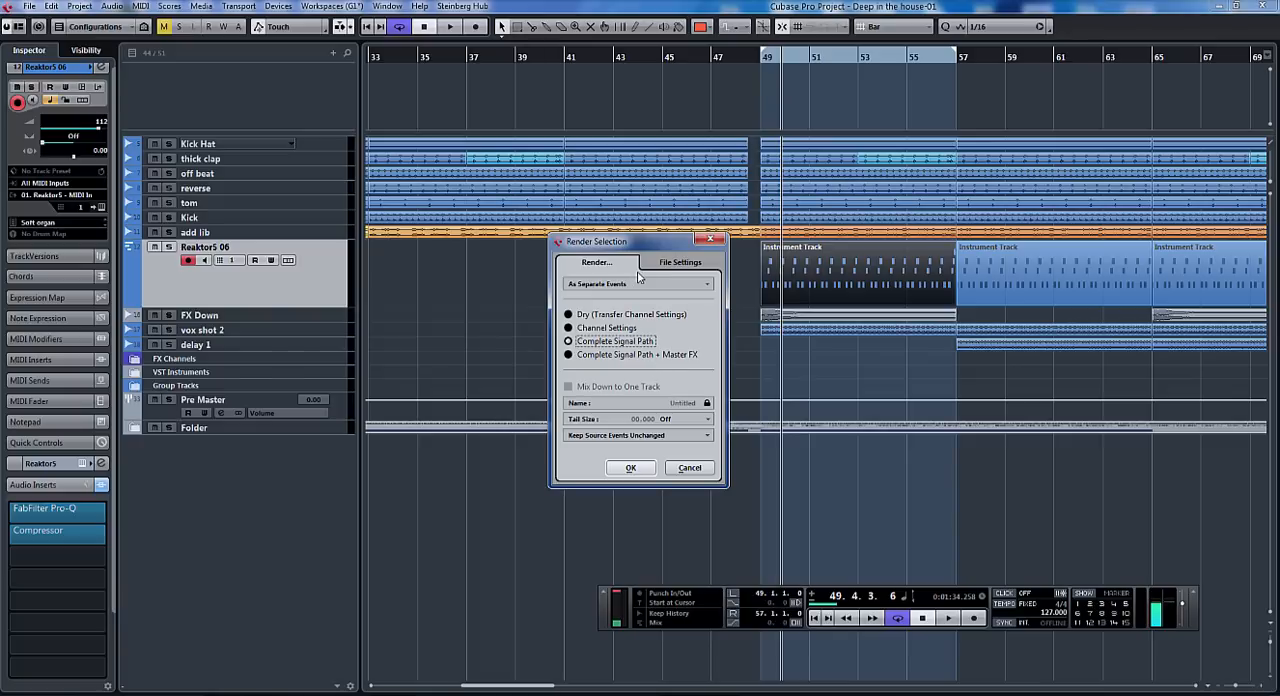
Set rendered files to 32 Bit Float resolution saved into the Audio folder.
{"action": "left_click", "coordinate": [680, 262]}
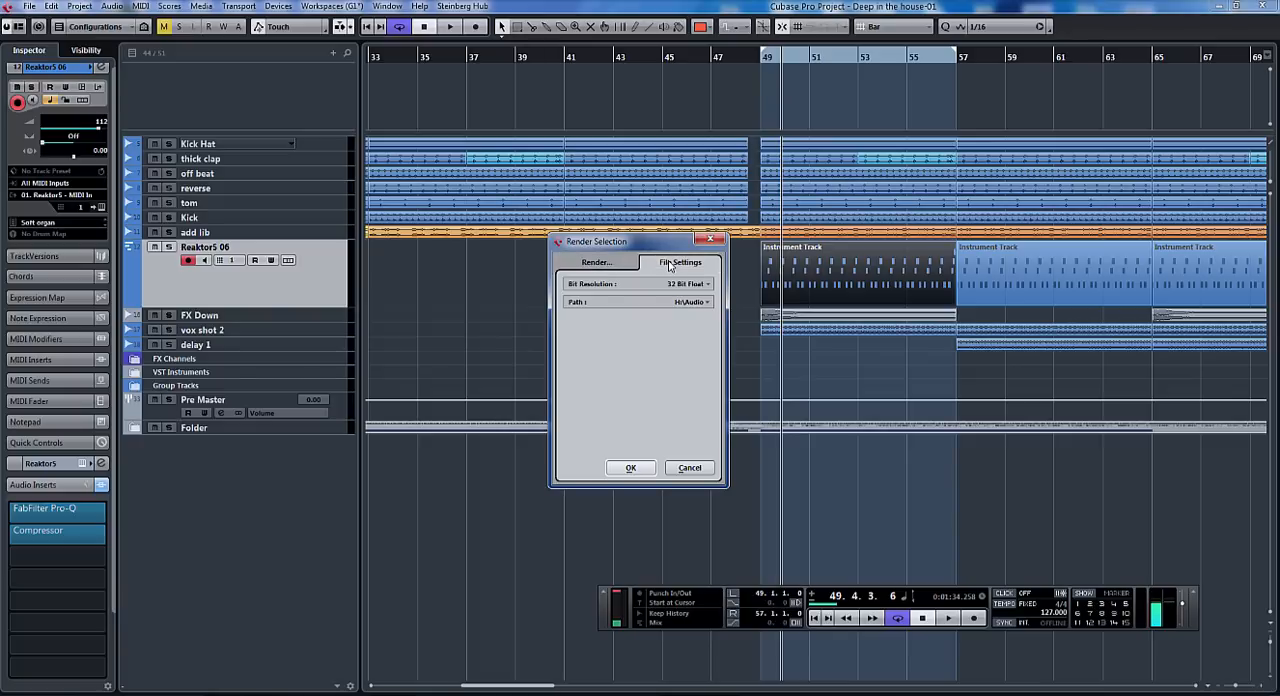
{"action": "left_click", "coordinate": [688, 284]}
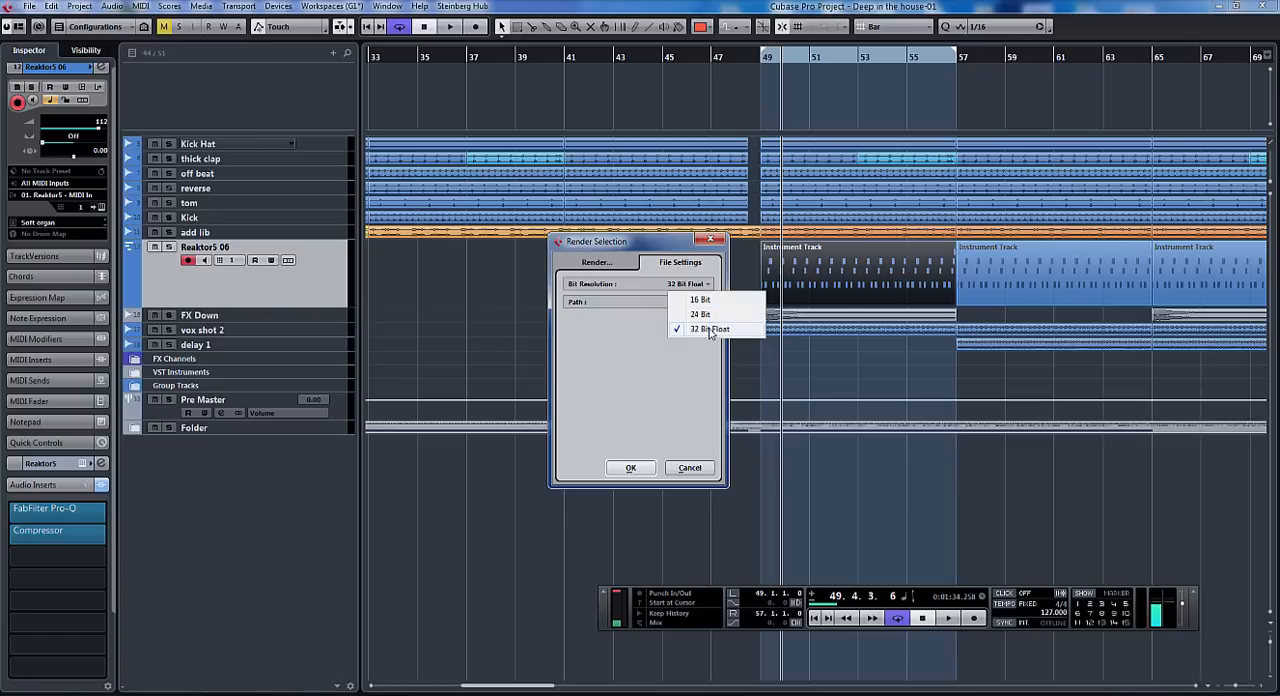
{"action": "left_click", "coordinate": [708, 328]}
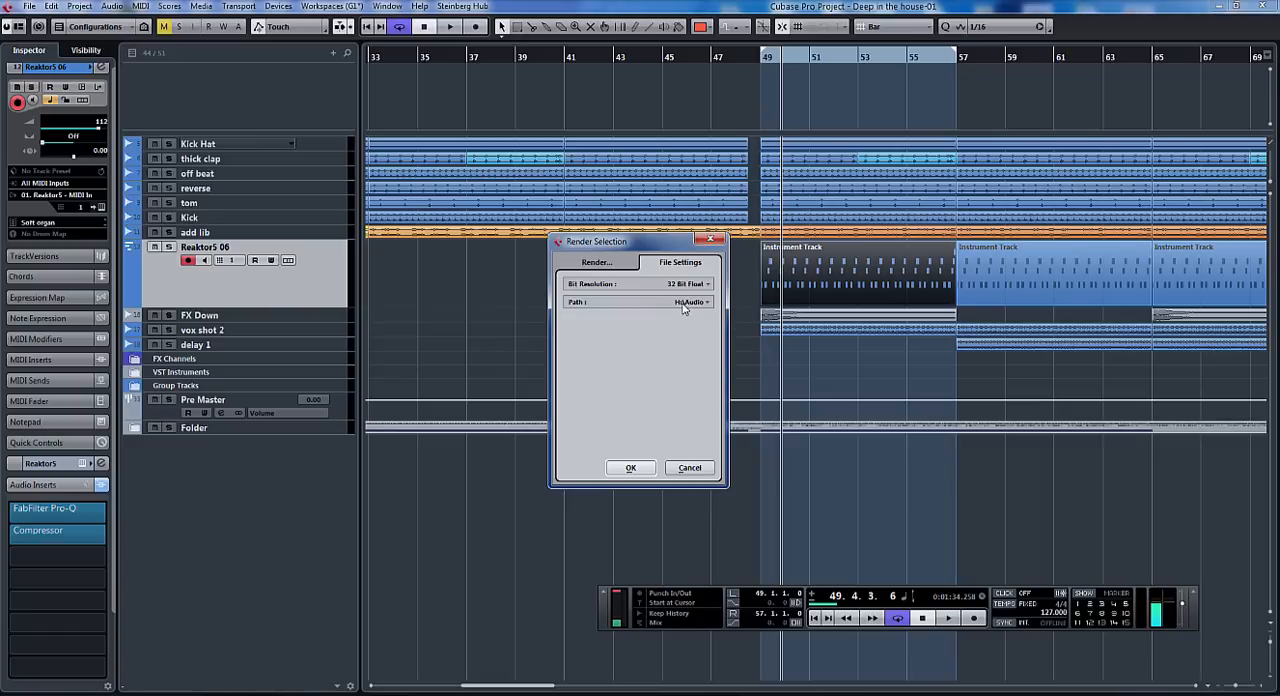
{"action": "left_click", "coordinate": [692, 302]}
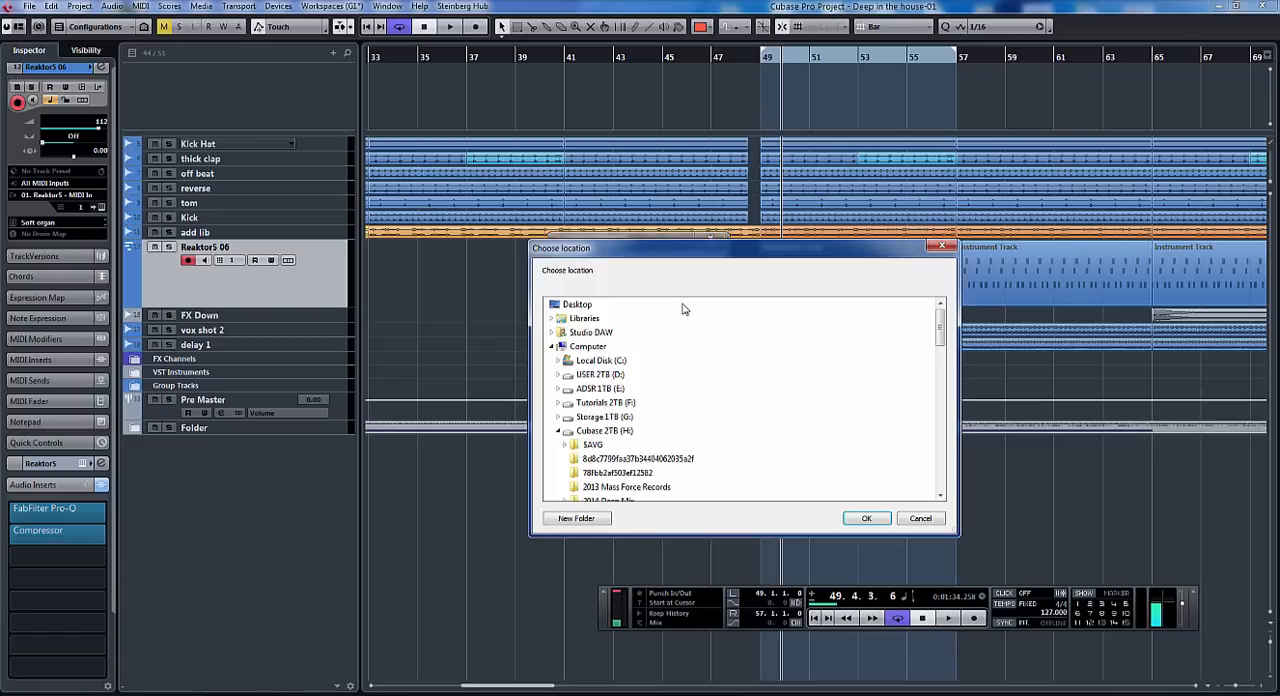
{"action": "scroll", "scroll_direction": "down", "scroll_amount": 3}
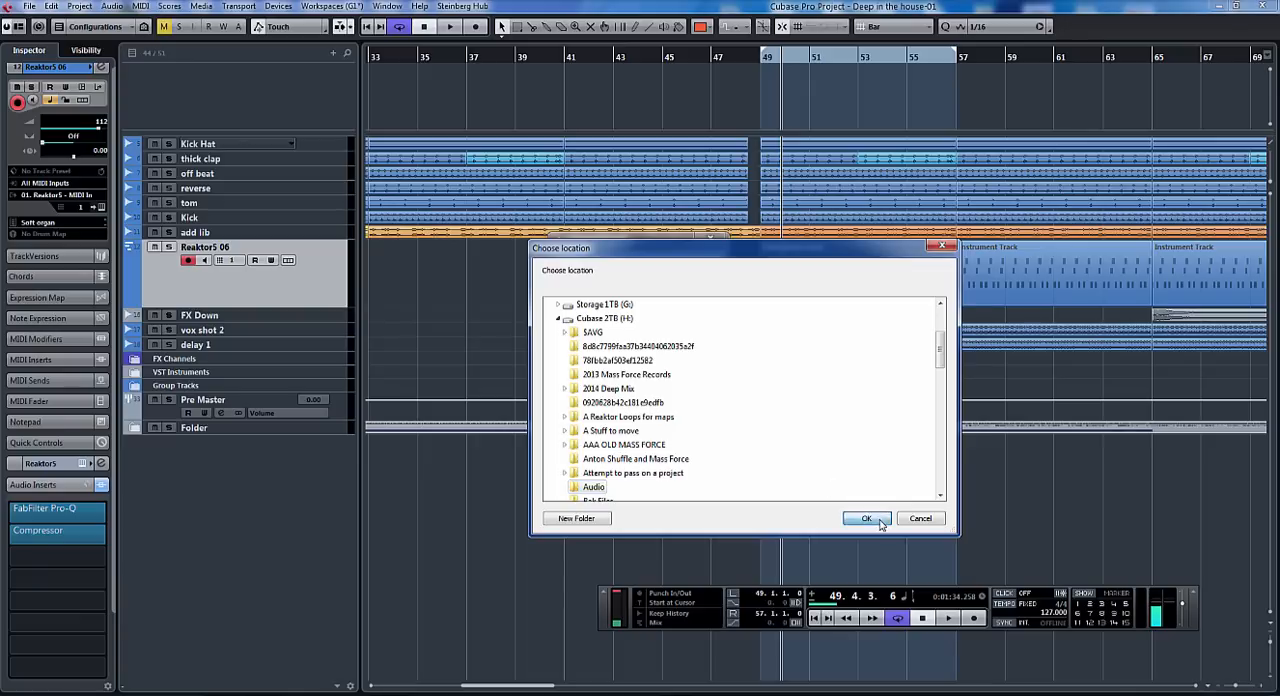
{"action": "left_click", "coordinate": [866, 518]}
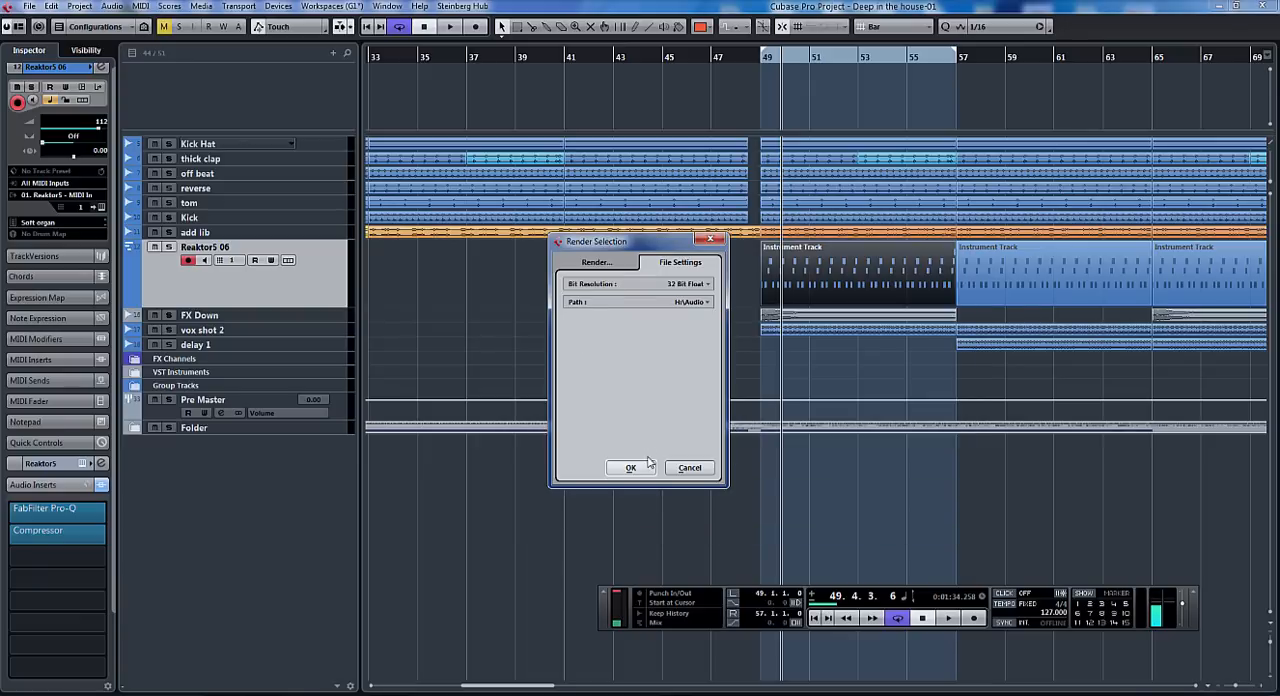
{"action": "mouse_move", "coordinate": [630, 468]}
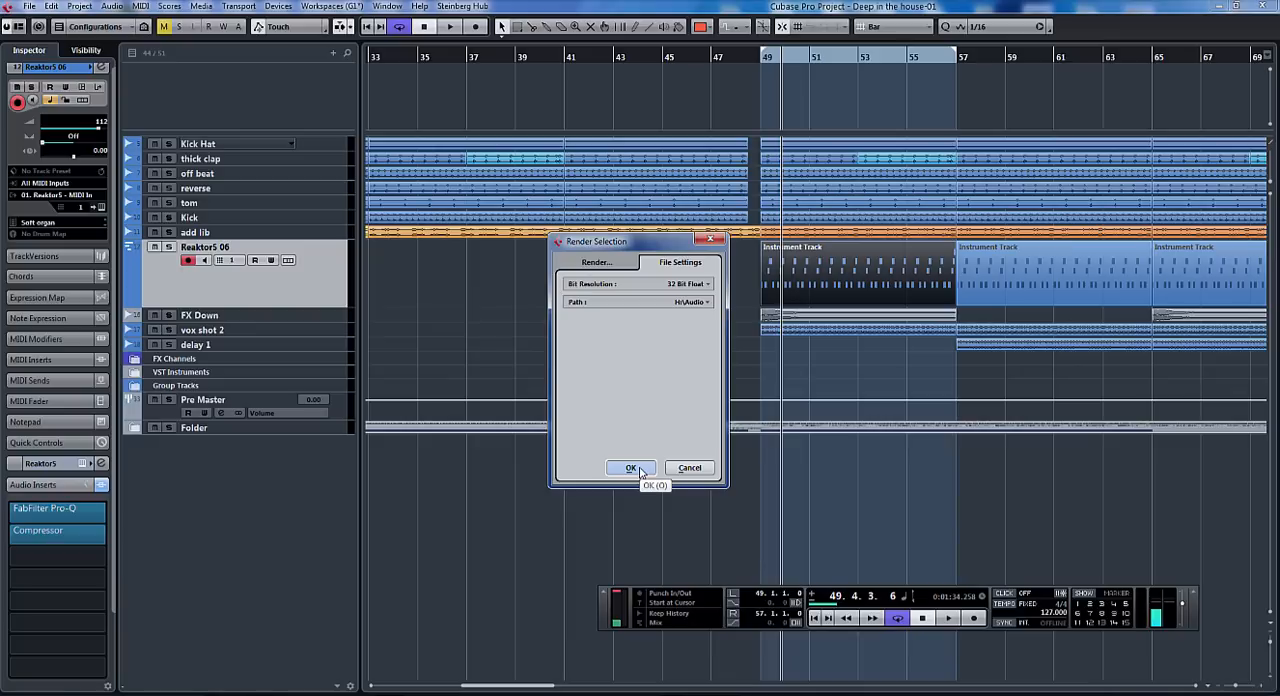
Set the render Tail Size unit to Bars & Beats while keeping Complete Signal Path.
{"action": "left_click", "coordinate": [596, 262]}
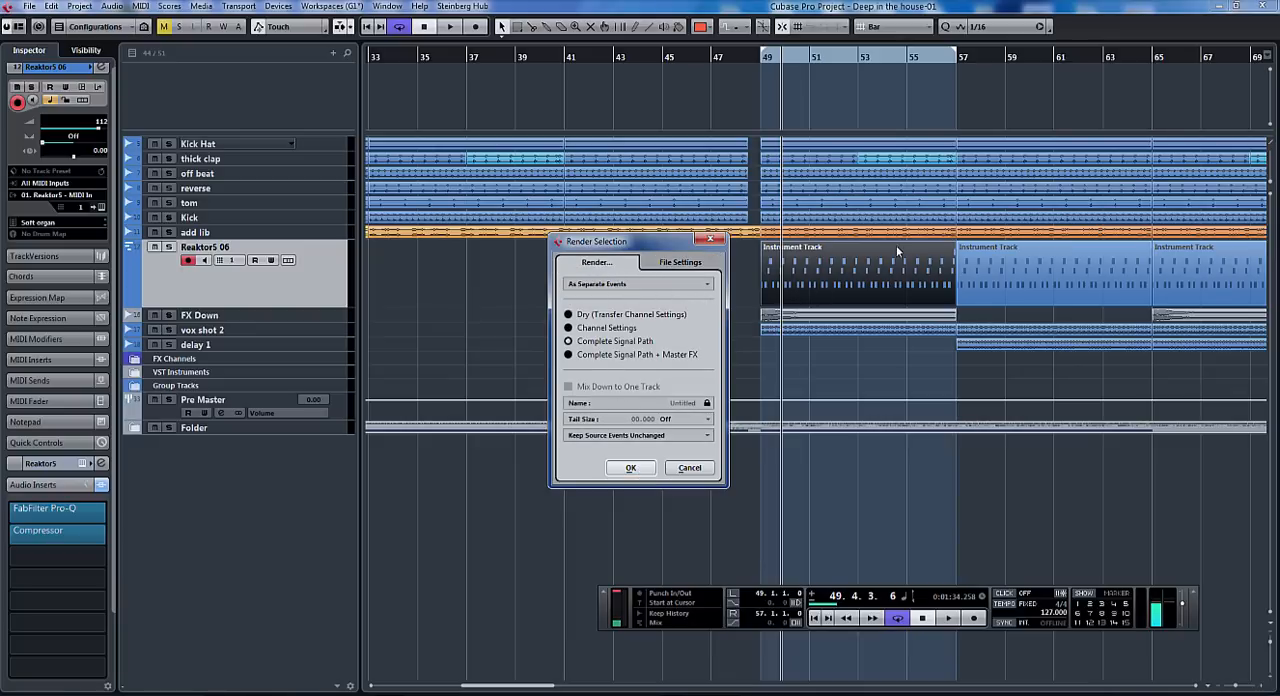
{"action": "mouse_move", "coordinate": [924, 128]}
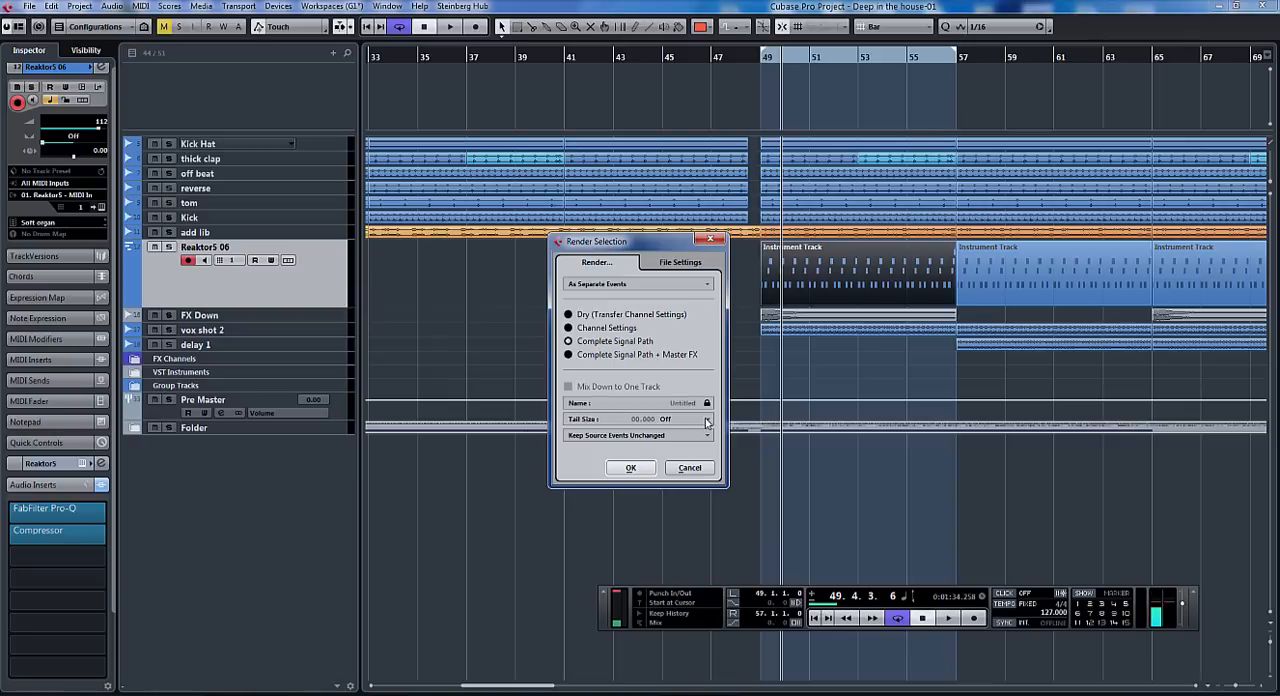
{"action": "left_click", "coordinate": [706, 420]}
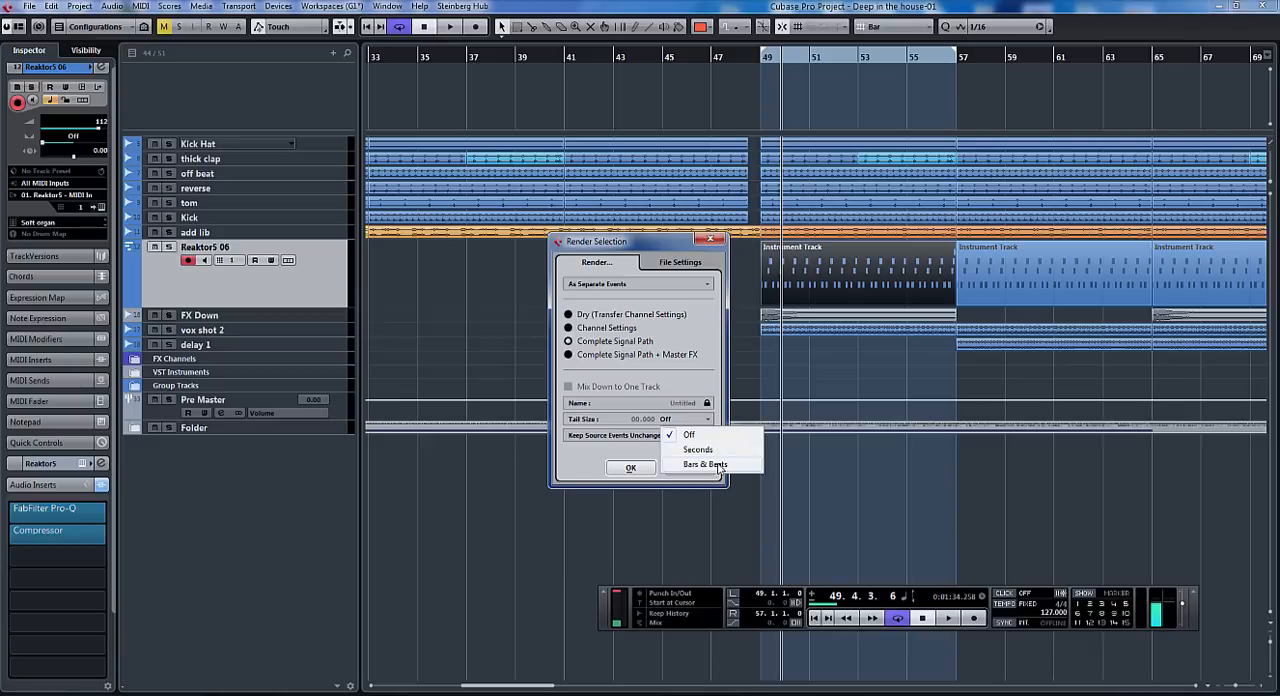
{"action": "left_click", "coordinate": [704, 464]}
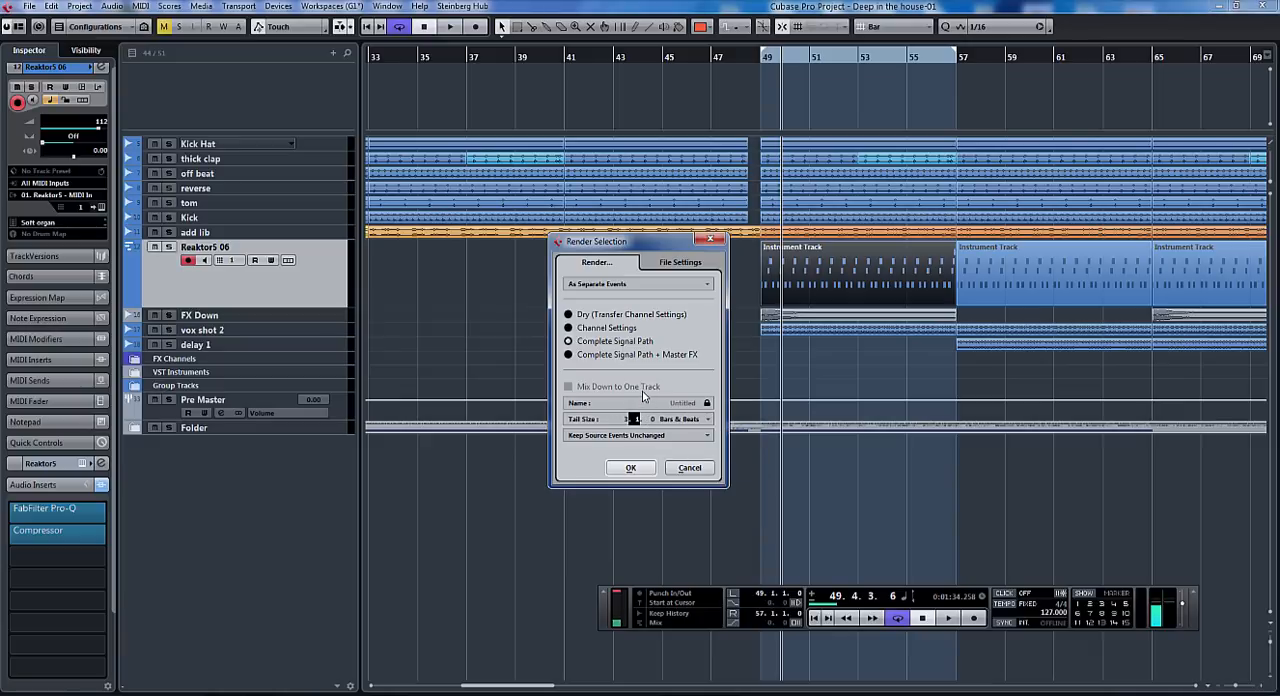
{"action": "mouse_move", "coordinate": [940, 230]}
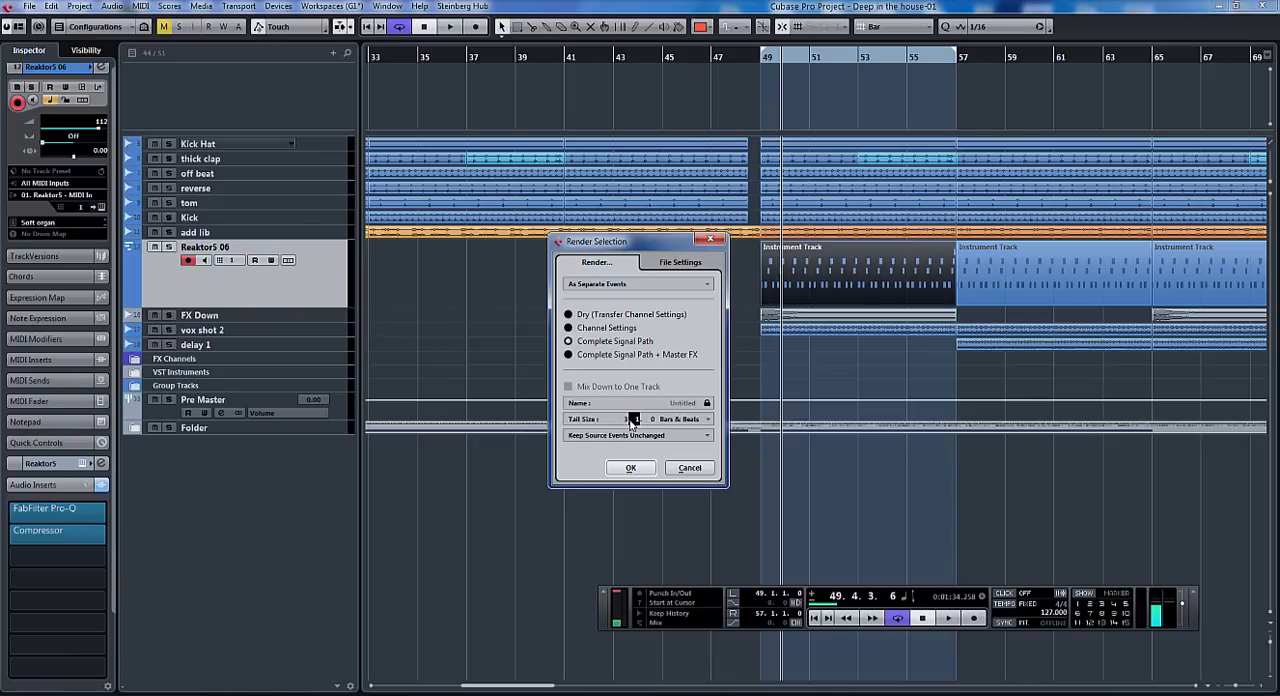
{"action": "mouse_move", "coordinate": [630, 468]}
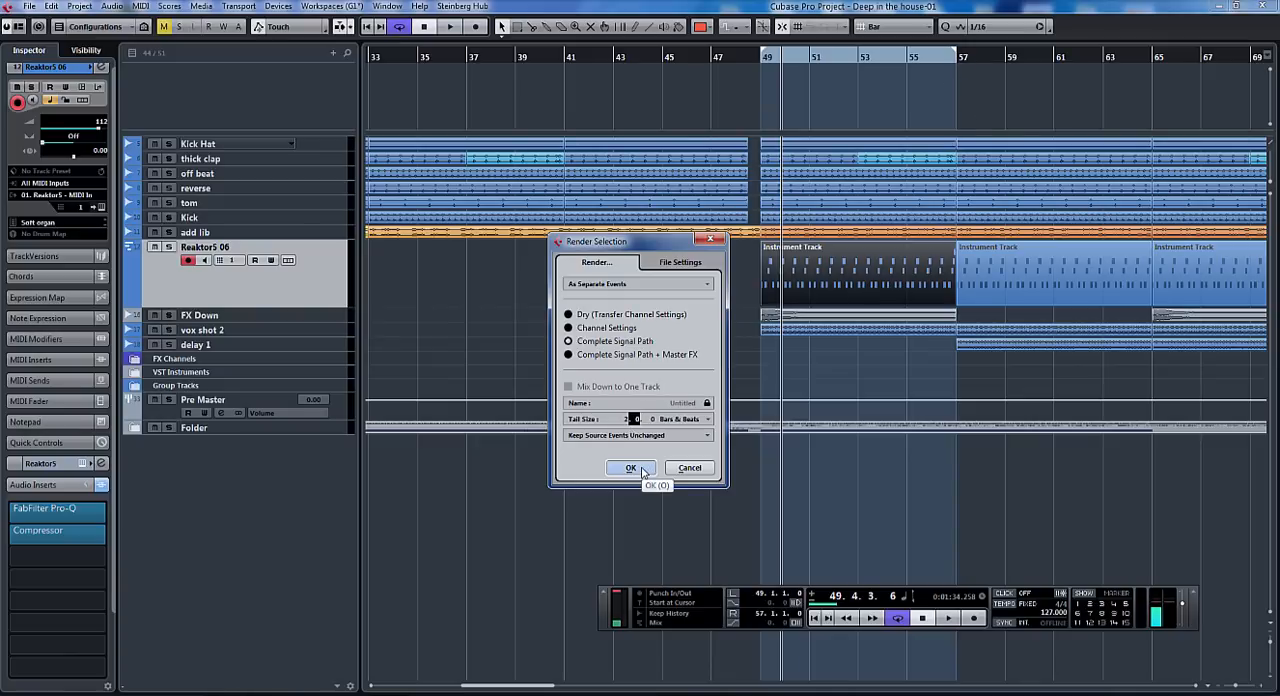
Confirm the Render Selection dialog, producing the audio track 'Reaktor5 06 (R)' below the bass.
{"action": "left_click", "coordinate": [630, 468]}
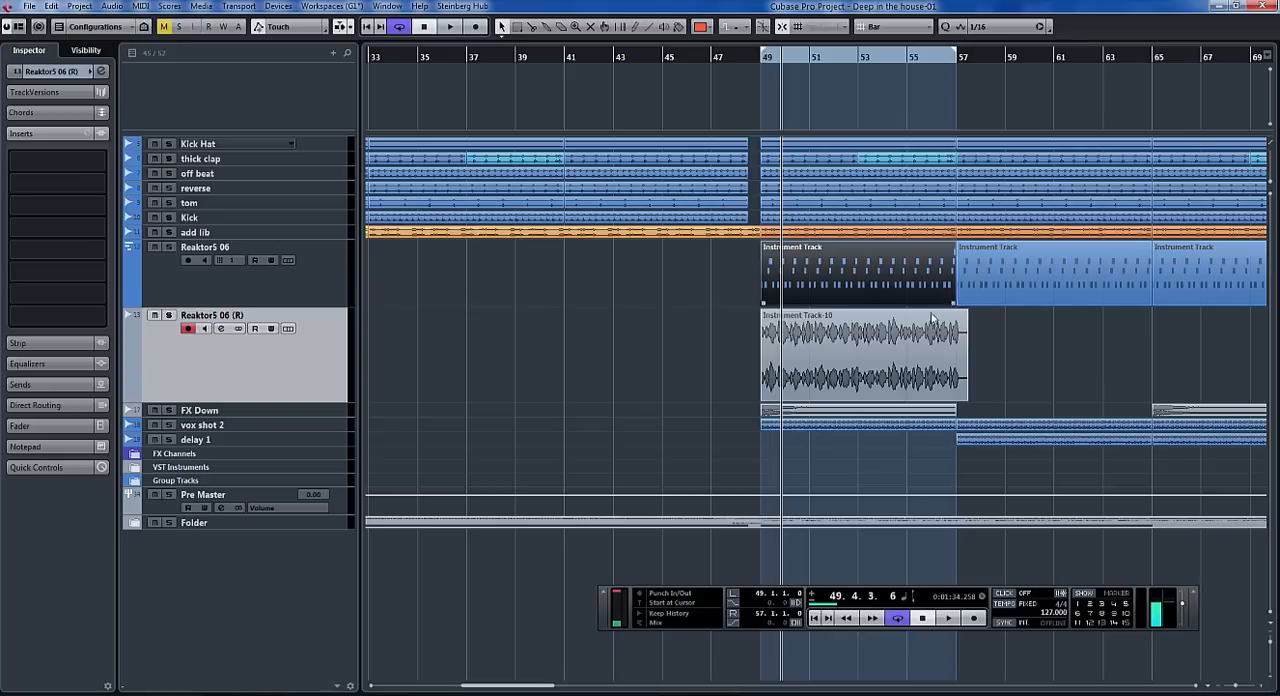
{"action": "mouse_move", "coordinate": [708, 276]}
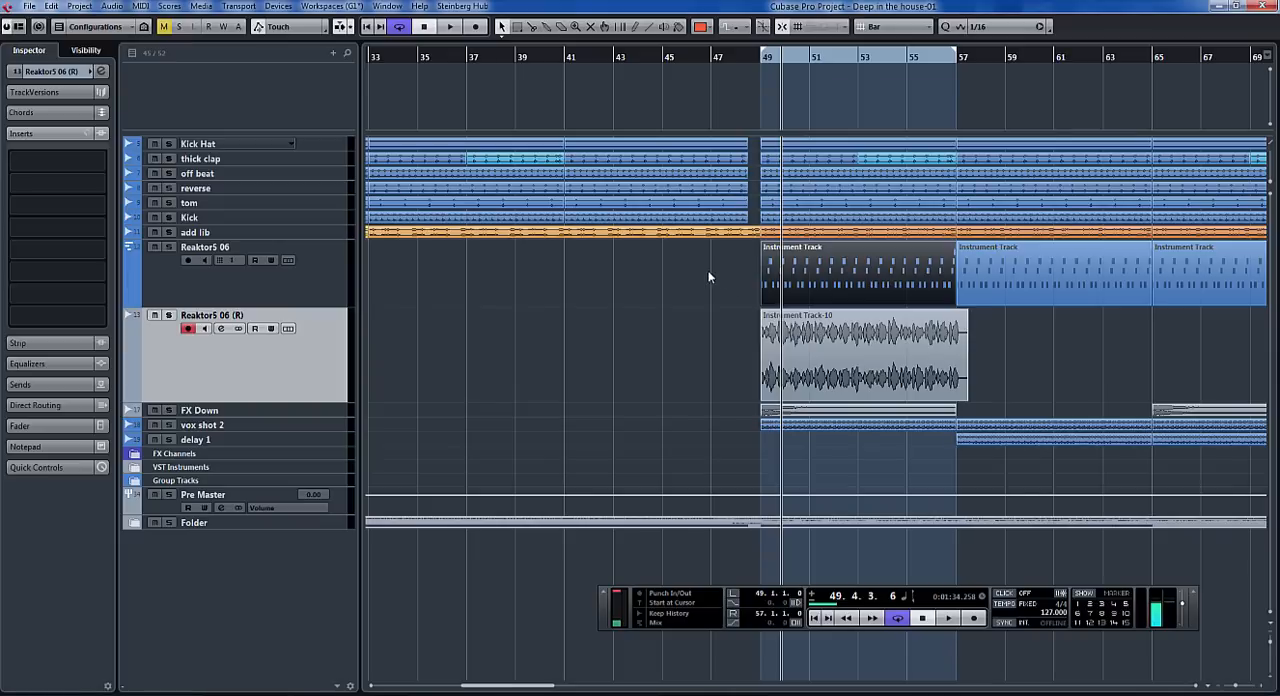
{"action": "mouse_move", "coordinate": [720, 280]}
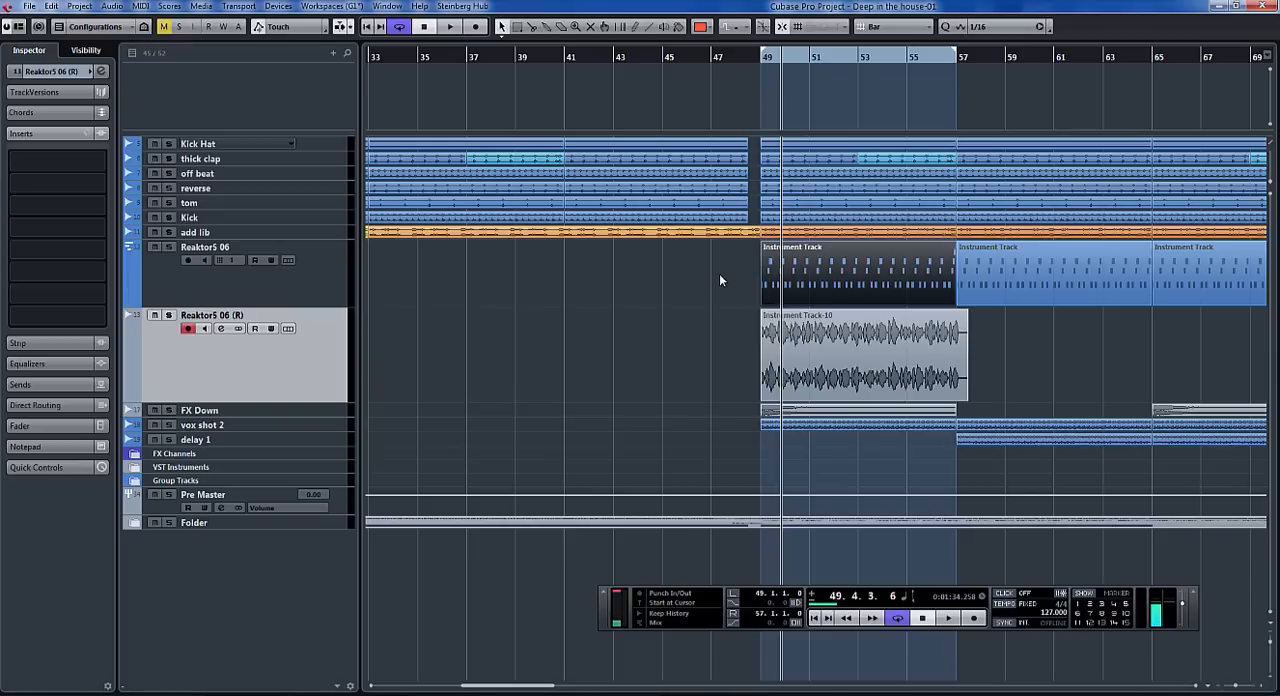